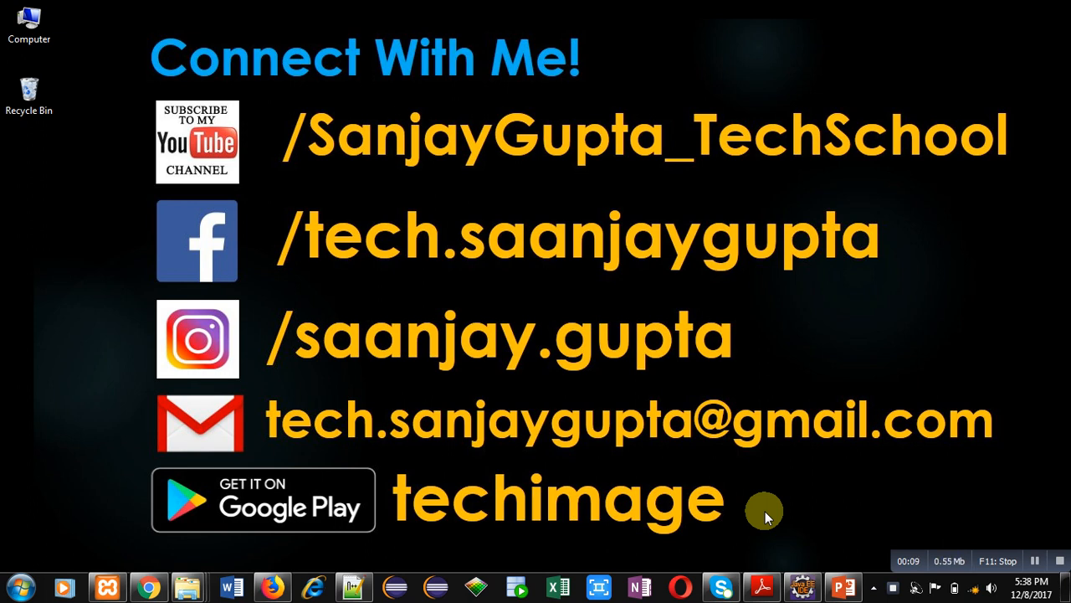
pyautogui.moveTo(773, 335)
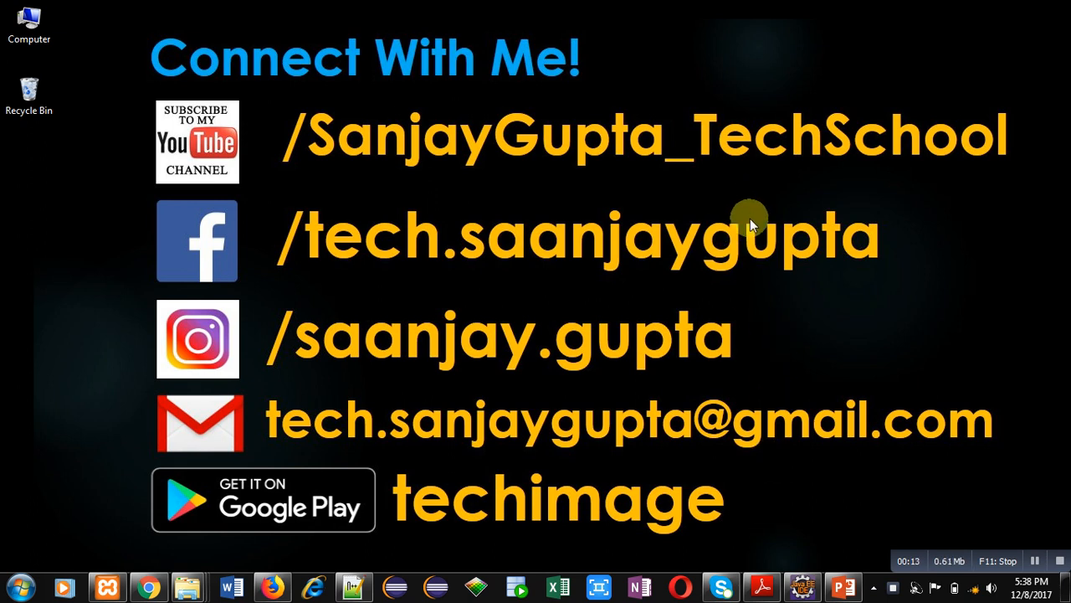
pyautogui.moveTo(818, 383)
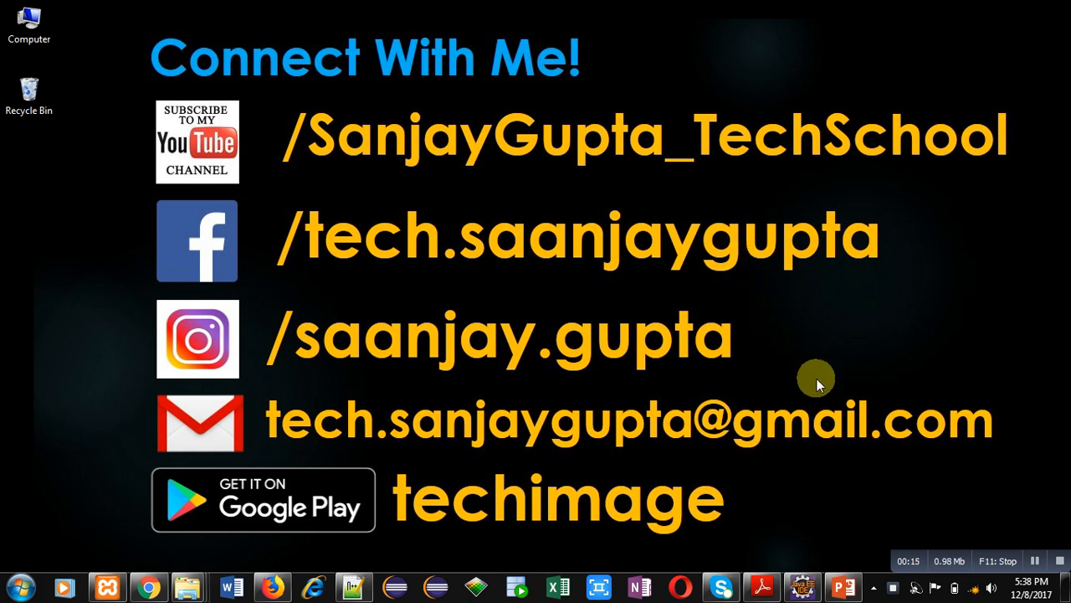
pyautogui.moveTo(958, 506)
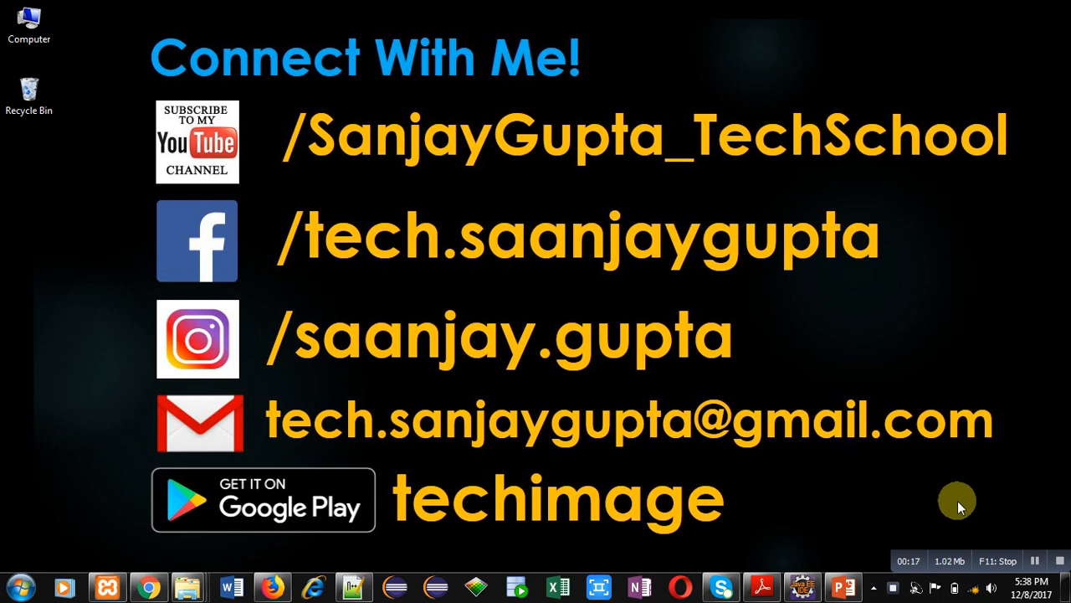
pyautogui.moveTo(750, 515)
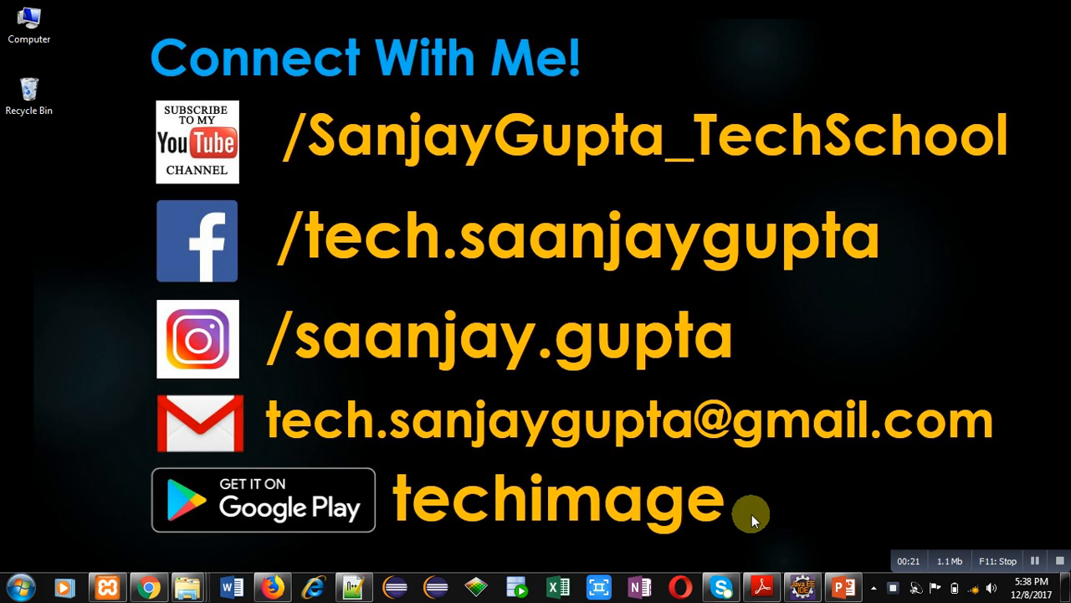
pyautogui.moveTo(733, 516)
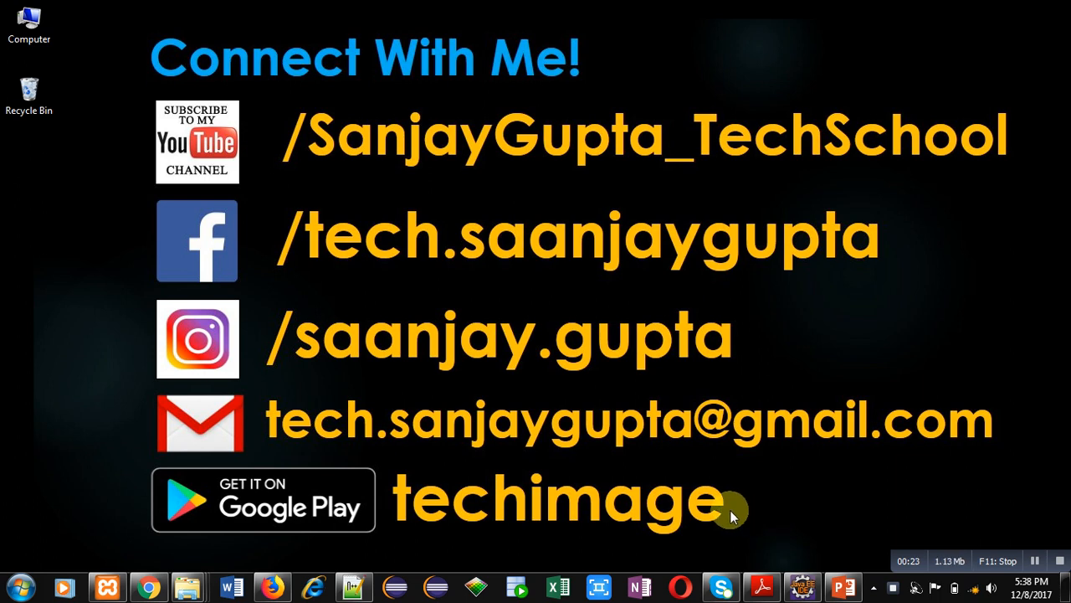
pyautogui.moveTo(377, 566)
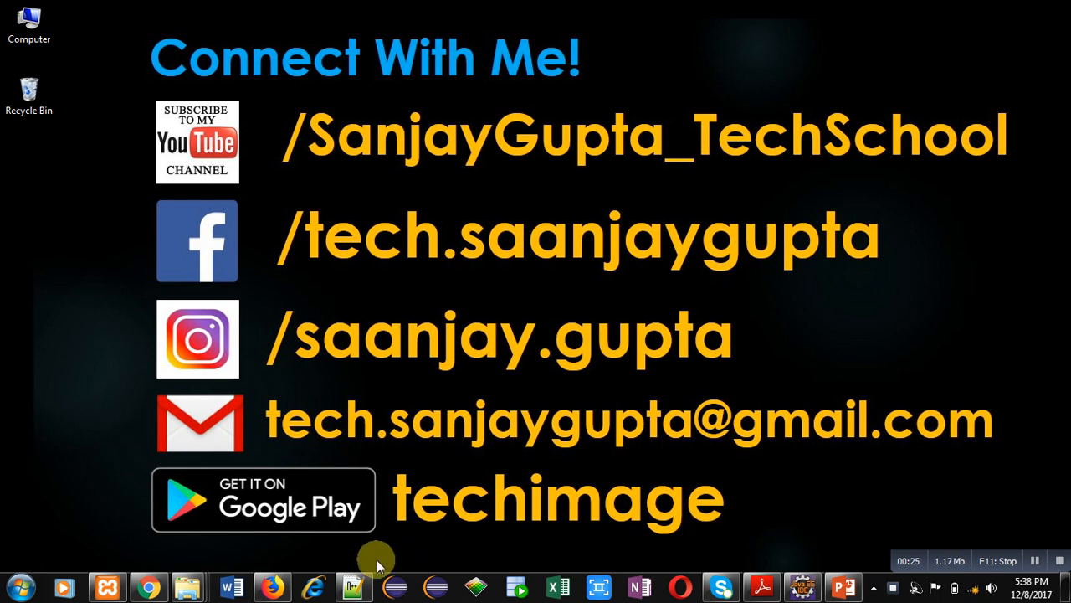
# - In testscript.py, read the first number with n1 = input("Enter First Number")
pyautogui.click(352, 586)
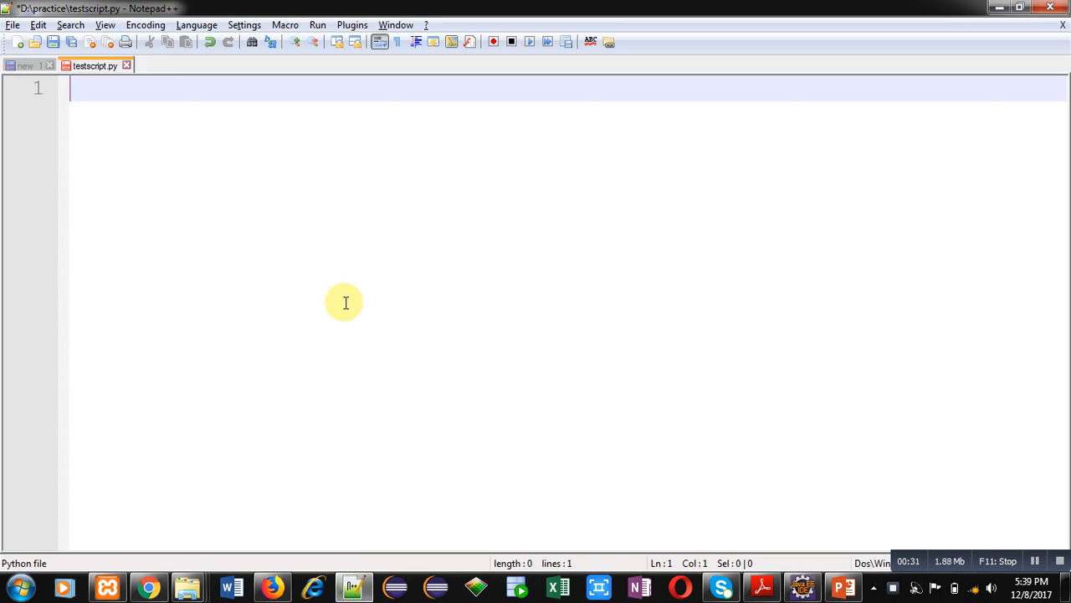
pyautogui.write('n1 =')
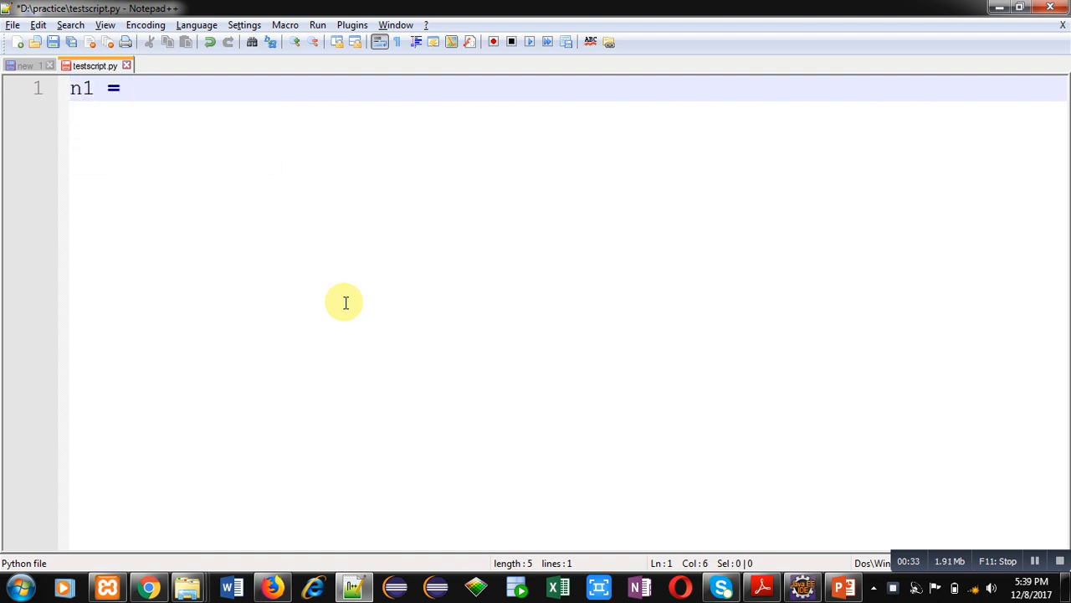
pyautogui.write('input')
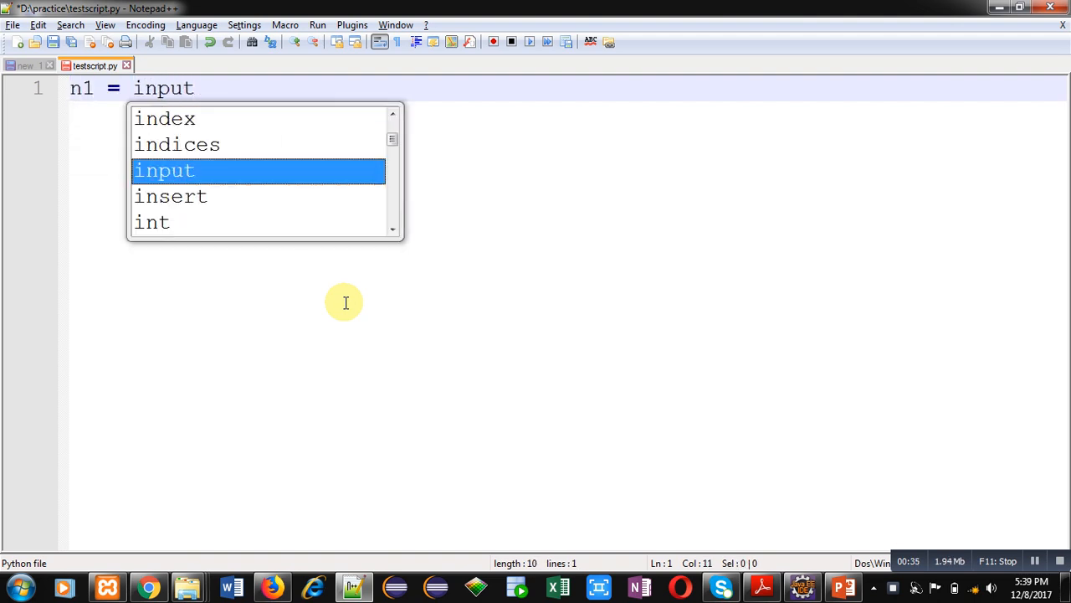
pyautogui.write('("En')
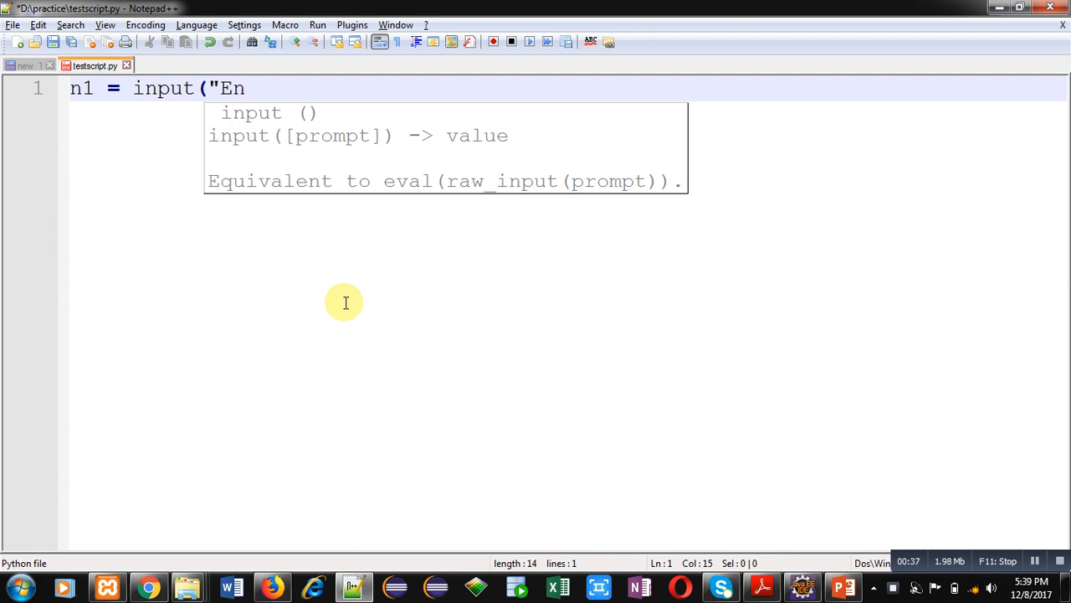
pyautogui.write('t')
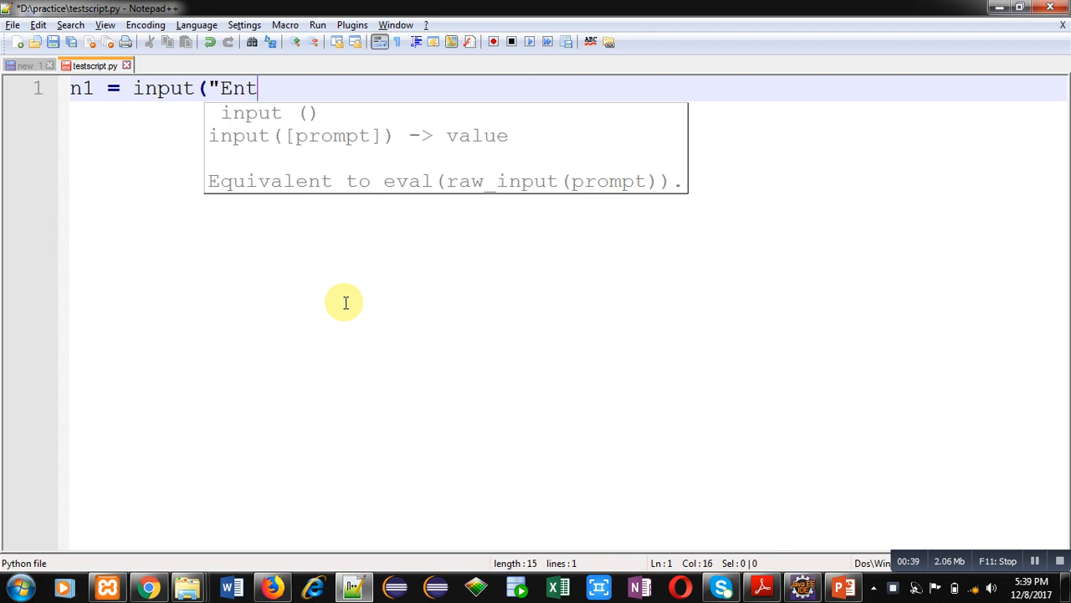
pyautogui.write('er First Nu')
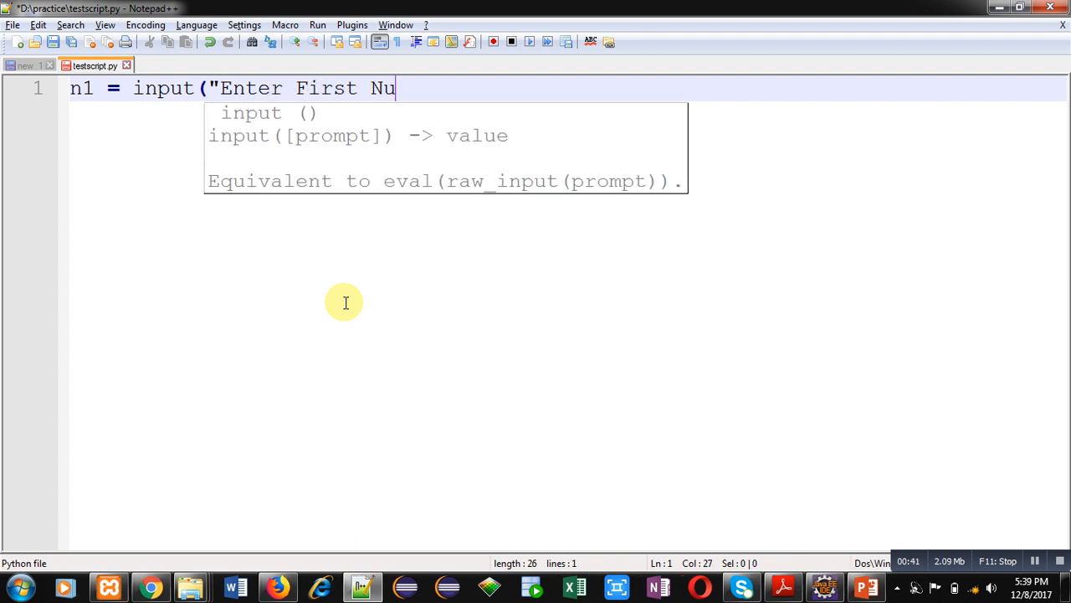
pyautogui.write('mber")')
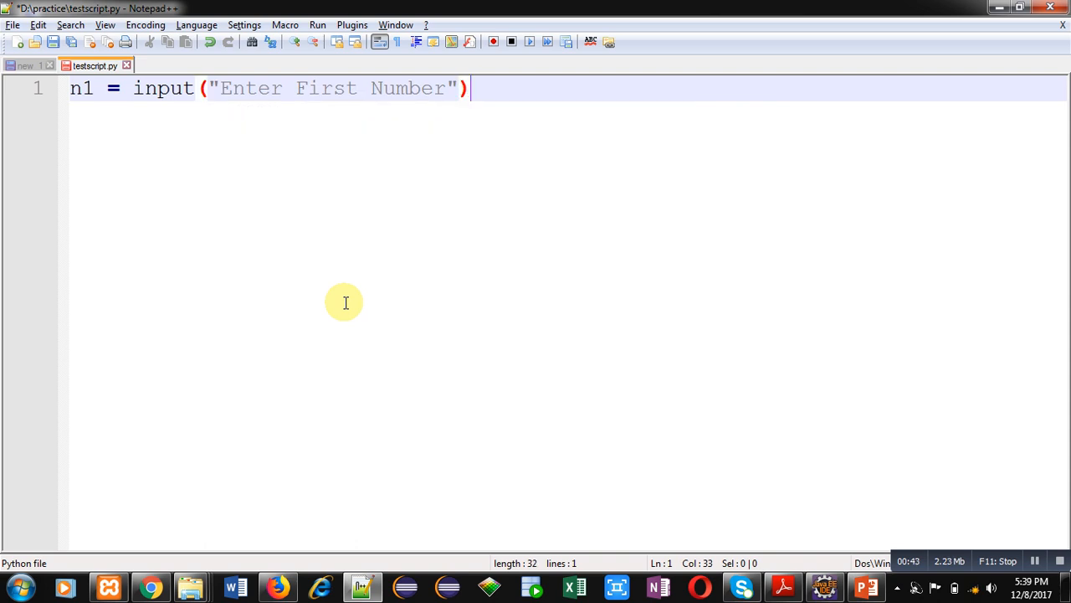
pyautogui.moveTo(487, 91)
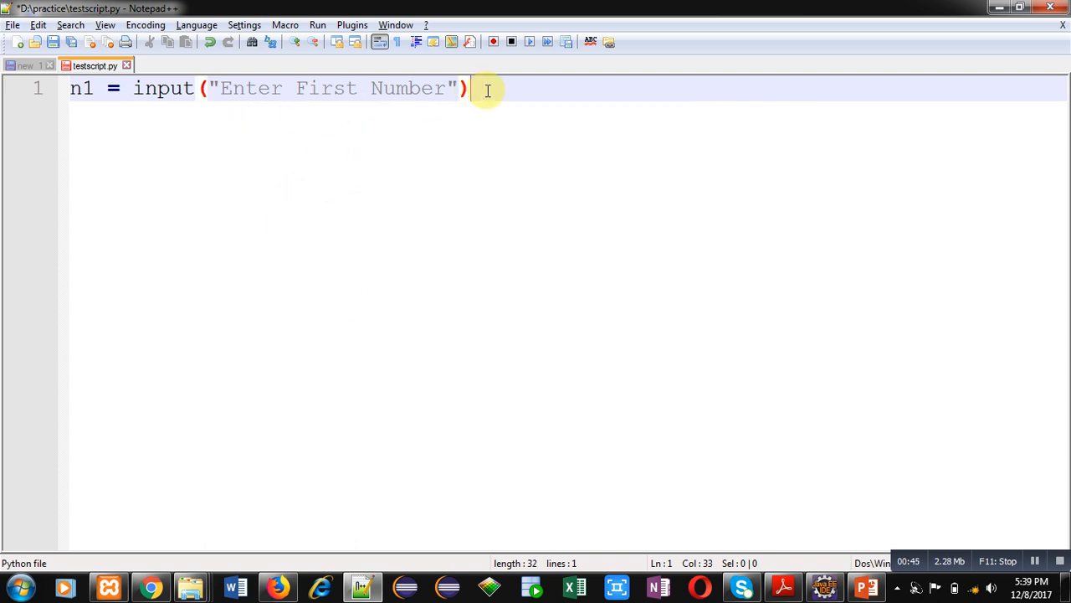
# - Read the second number with n2 = input("Enter Second Number")
pyautogui.write('n2')
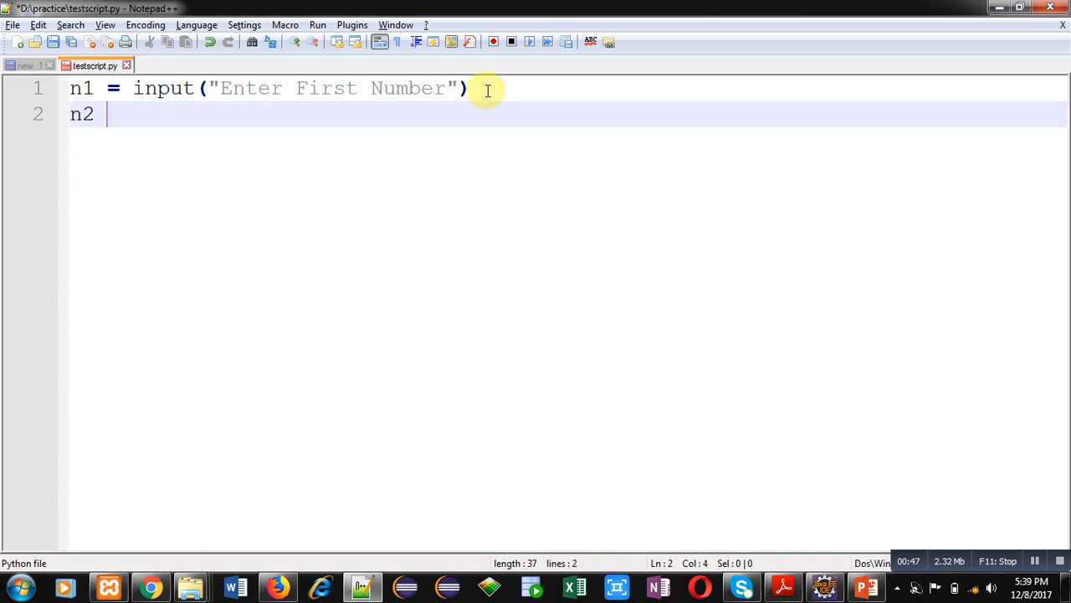
pyautogui.write('= inpu')
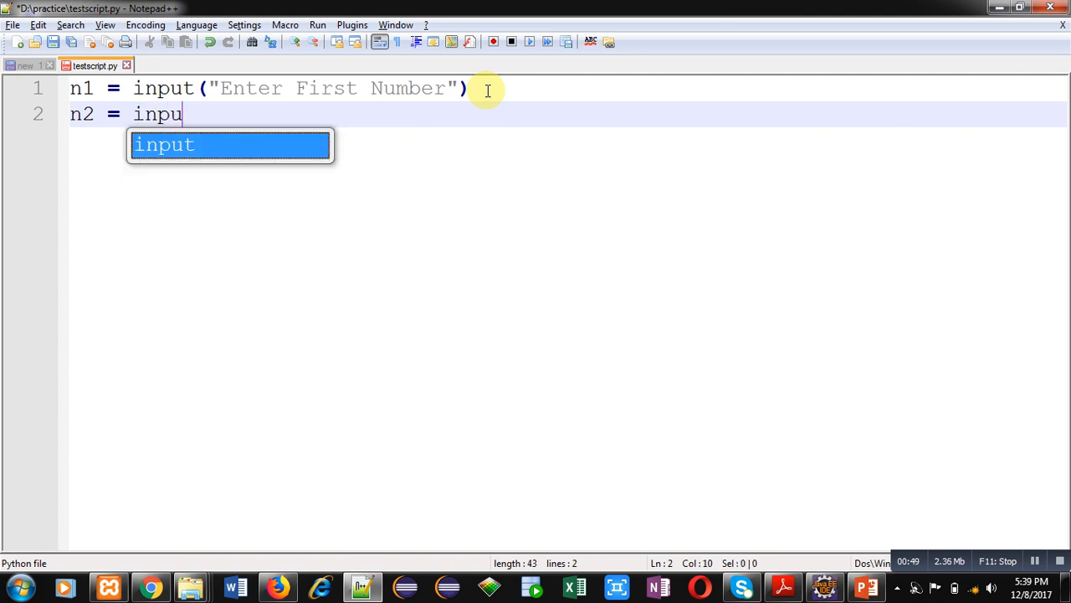
pyautogui.write('t("Enter')
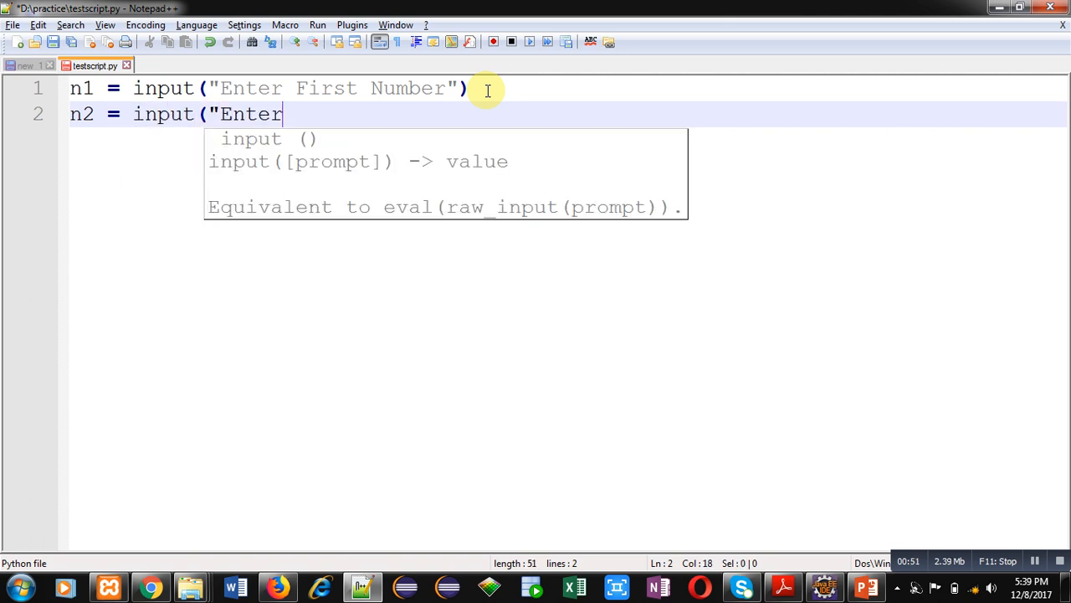
pyautogui.write('Second Number')
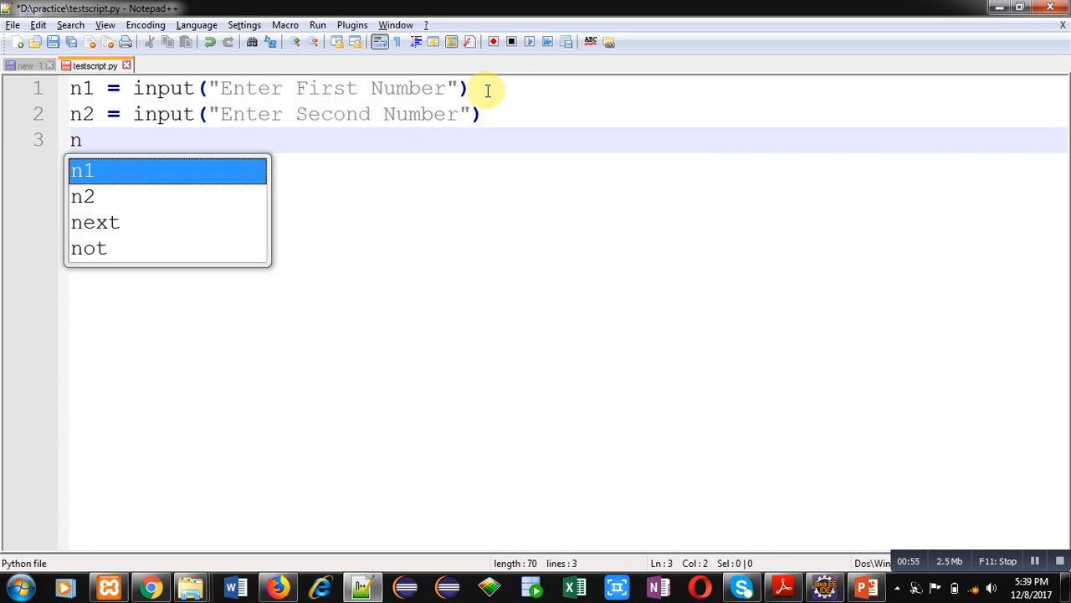
# - Read the third number with n3 = input("Enter Third Number")
pyautogui.write('3 = input')
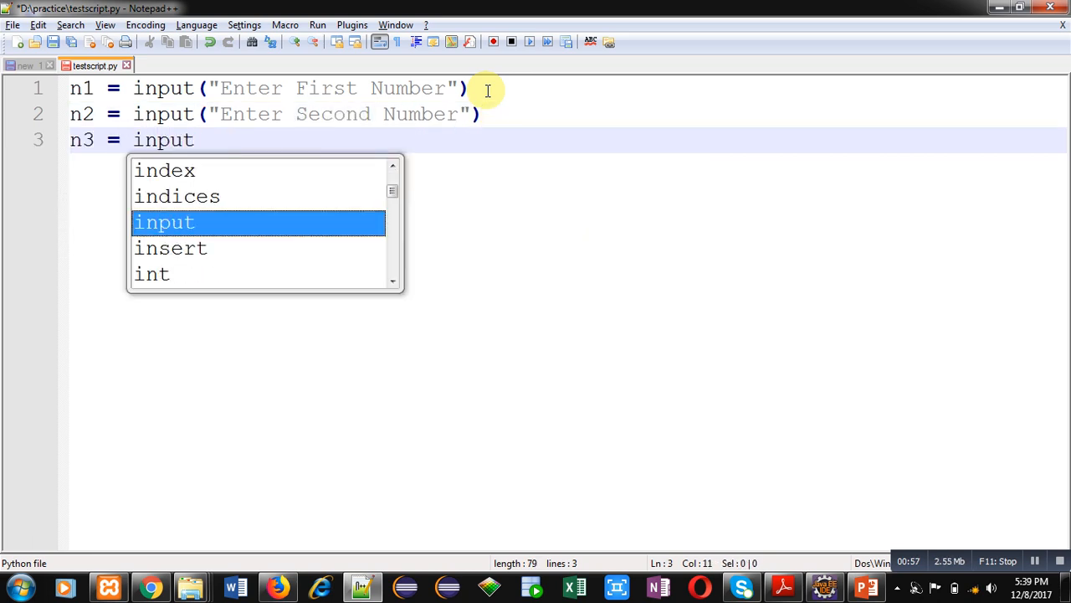
pyautogui.write('("E')
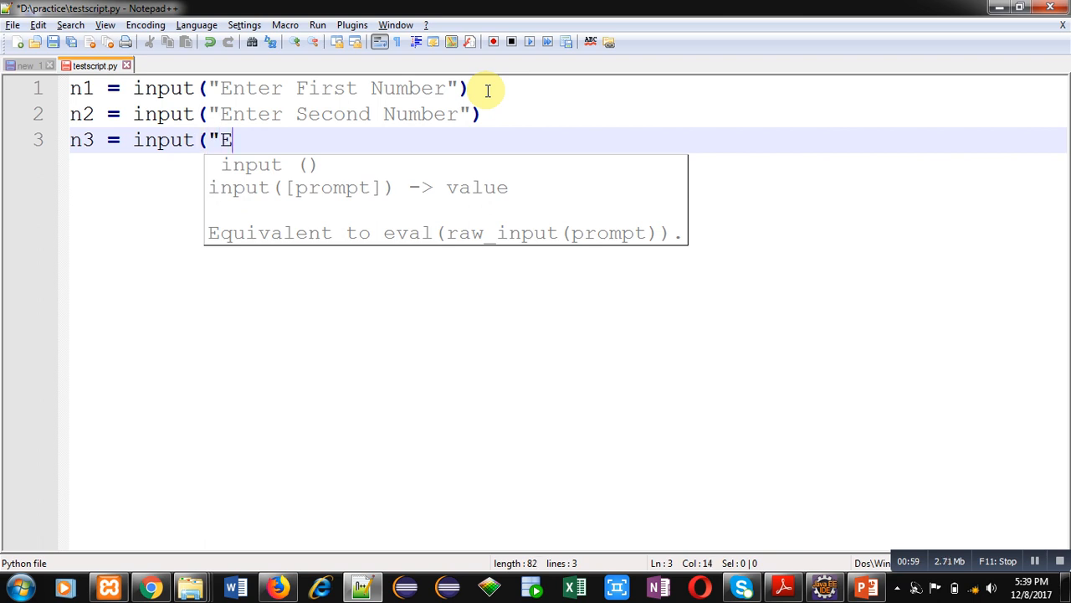
pyautogui.write('nter Ti')
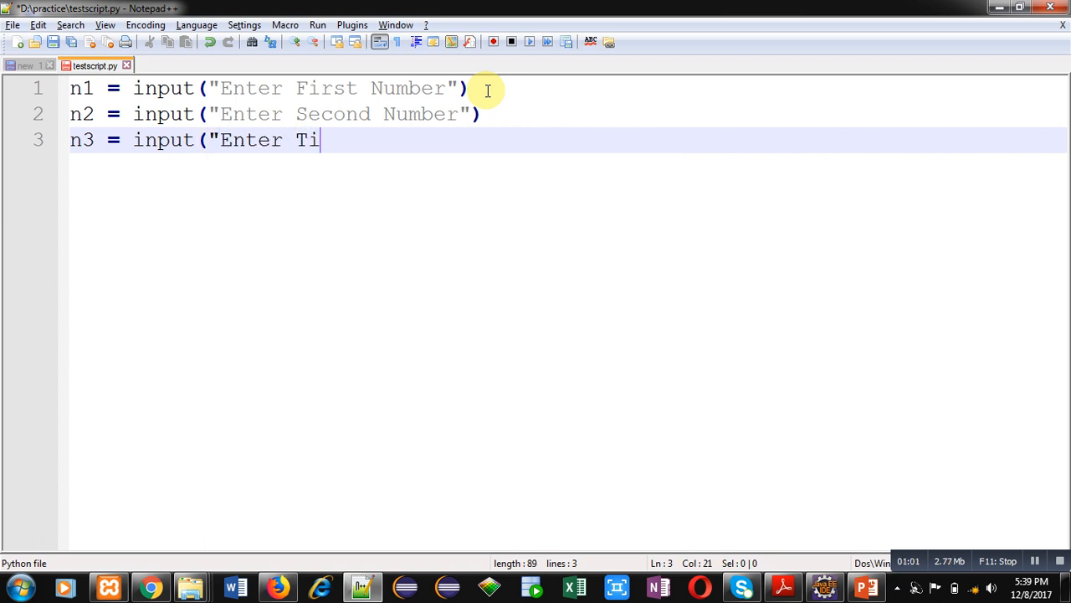
pyautogui.write('hird Numbe')
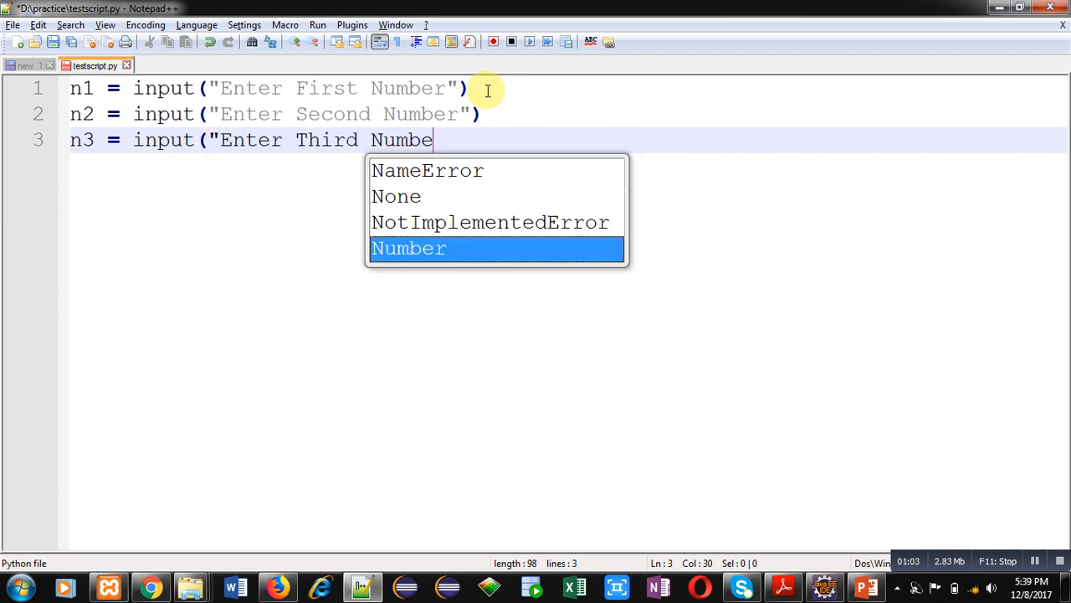
pyautogui.press('Enter')
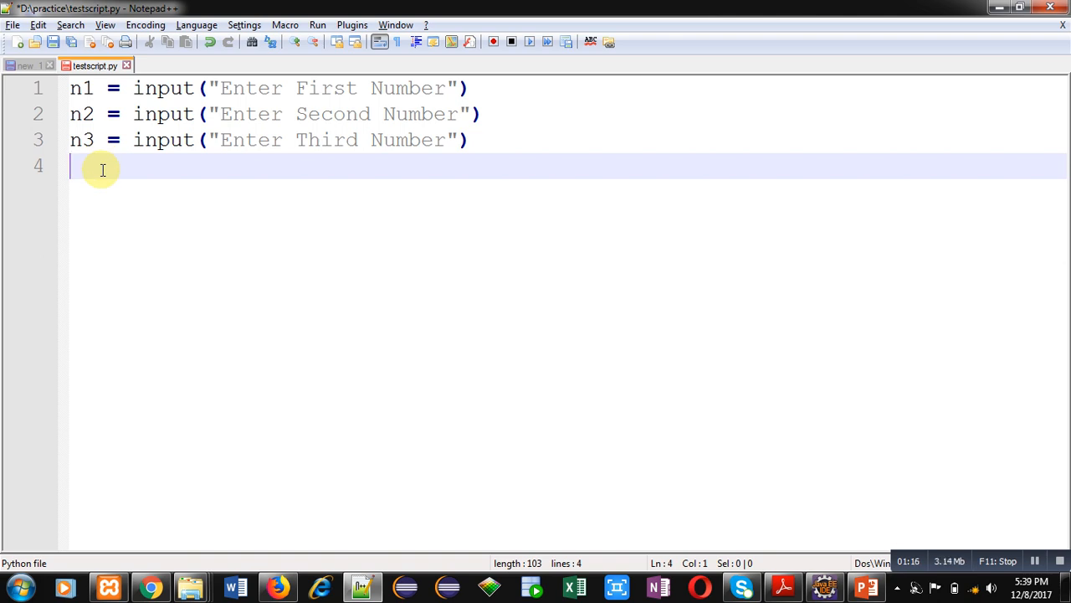
# - Convert n1, n2 and n3 to integers with int() on three new lines
pyautogui.write('n')
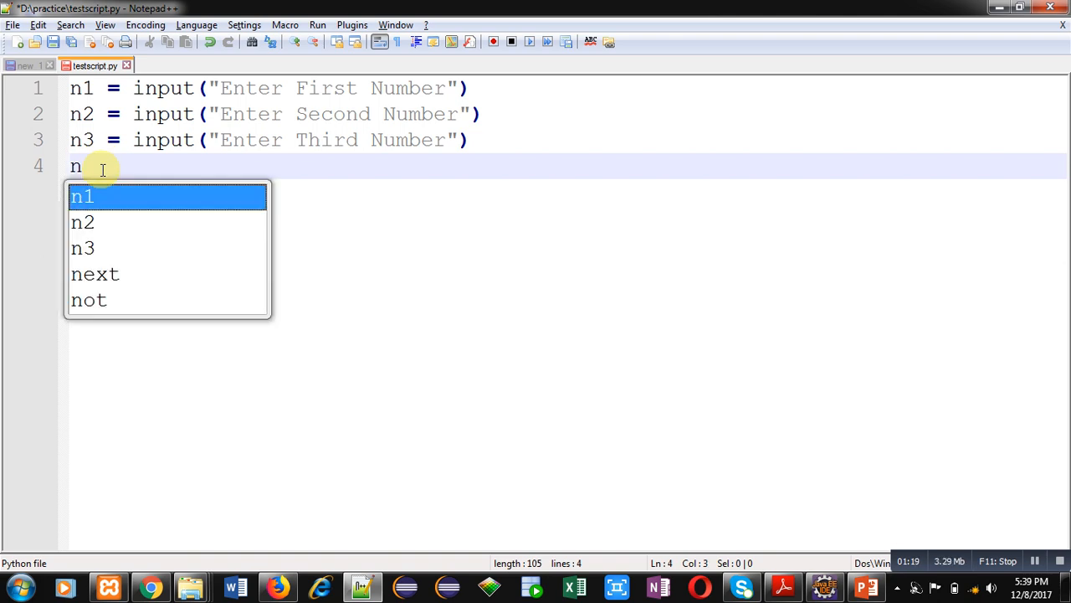
pyautogui.write('1 = inp')
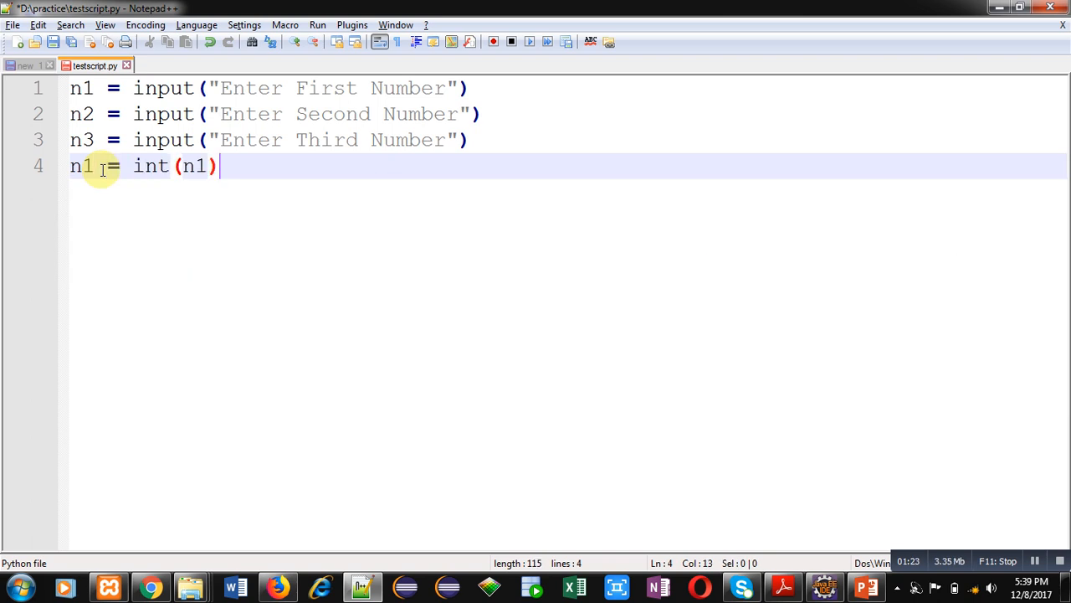
pyautogui.write('n')
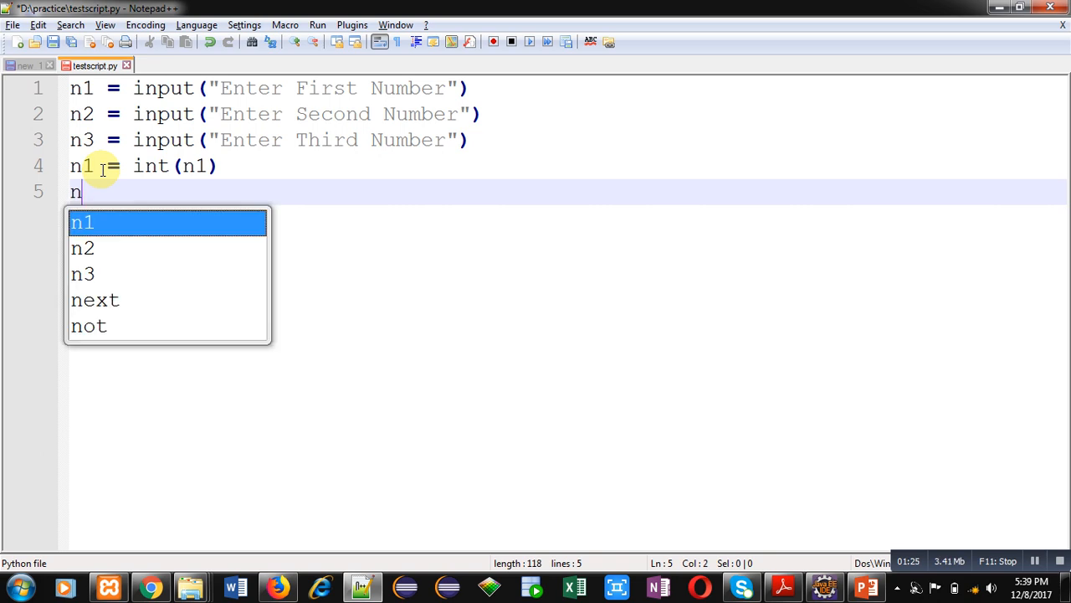
pyautogui.write('2 = int(')
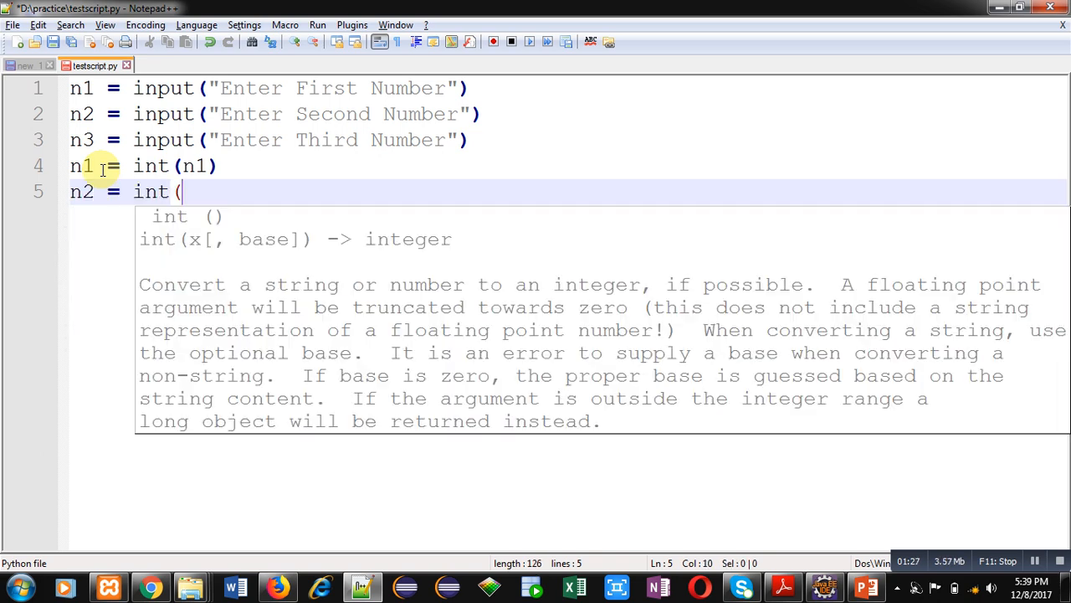
pyautogui.write('n2)')
pyautogui.write('n3 = int(')
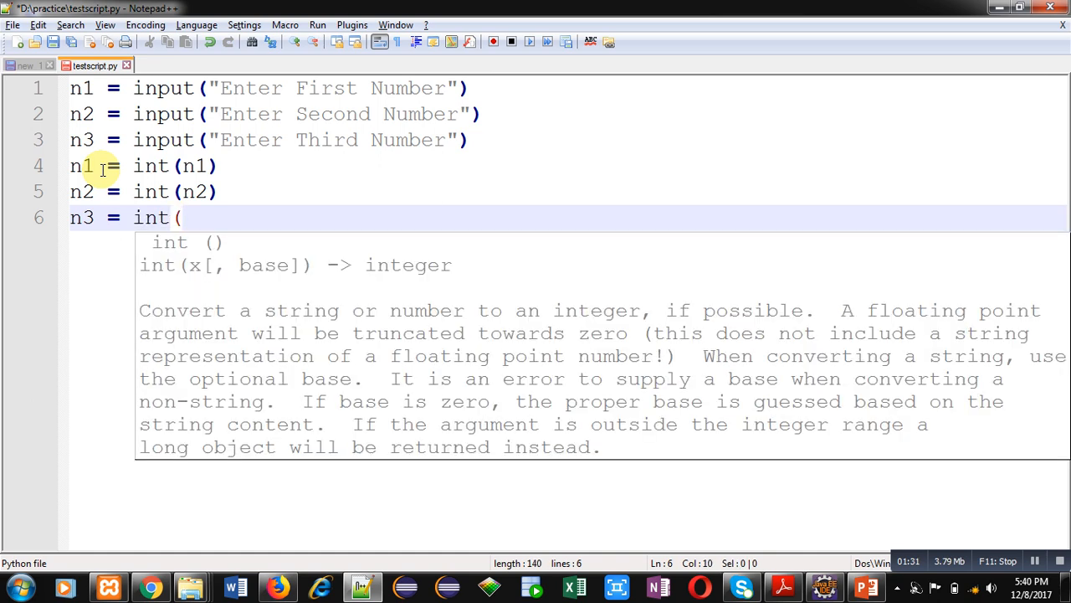
pyautogui.write('n3)')
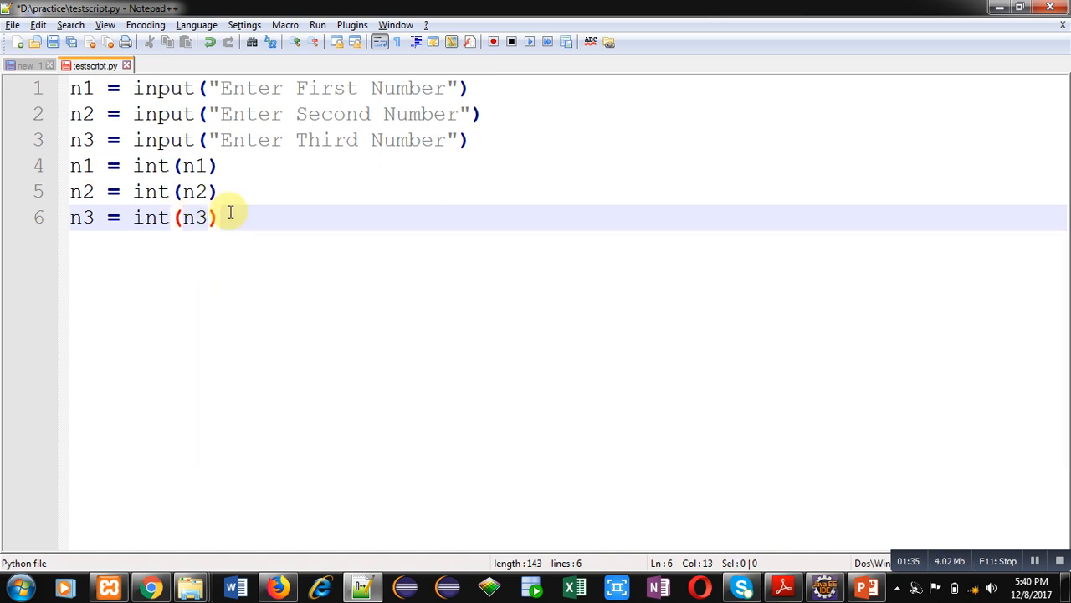
pyautogui.press('Enter')
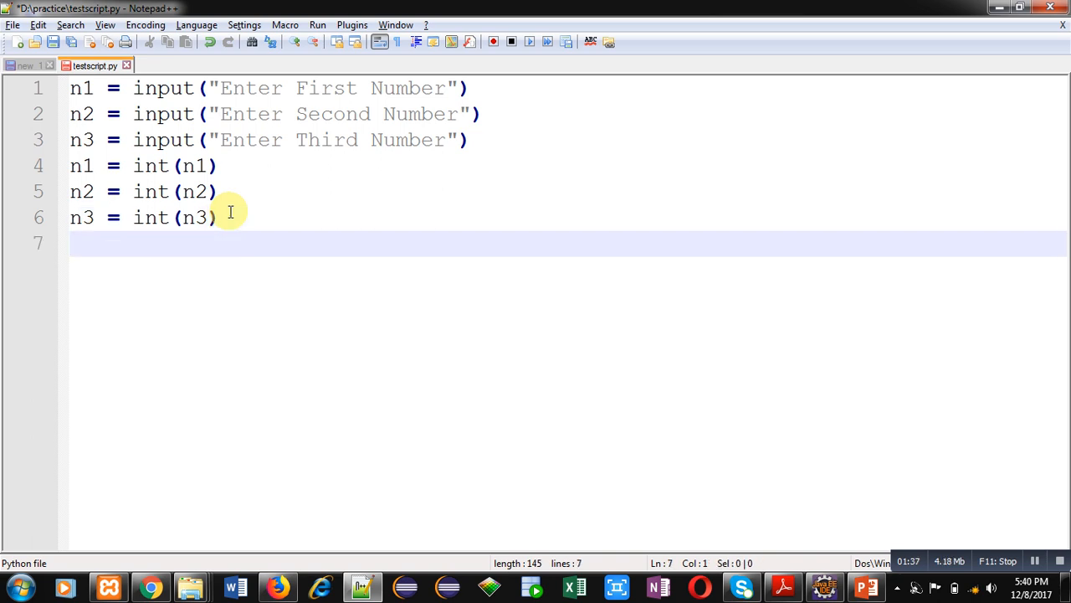
# - Add 'if n1 > n2 and n1 > n3:' with print("Number1 is Maximum")
pyautogui.write('if')
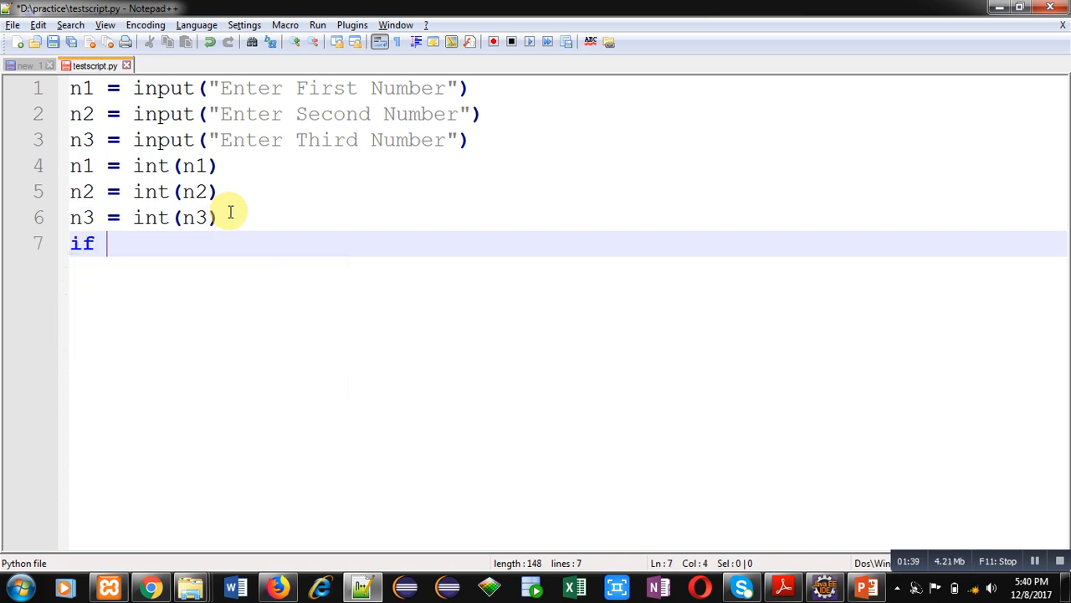
pyautogui.write('n1')
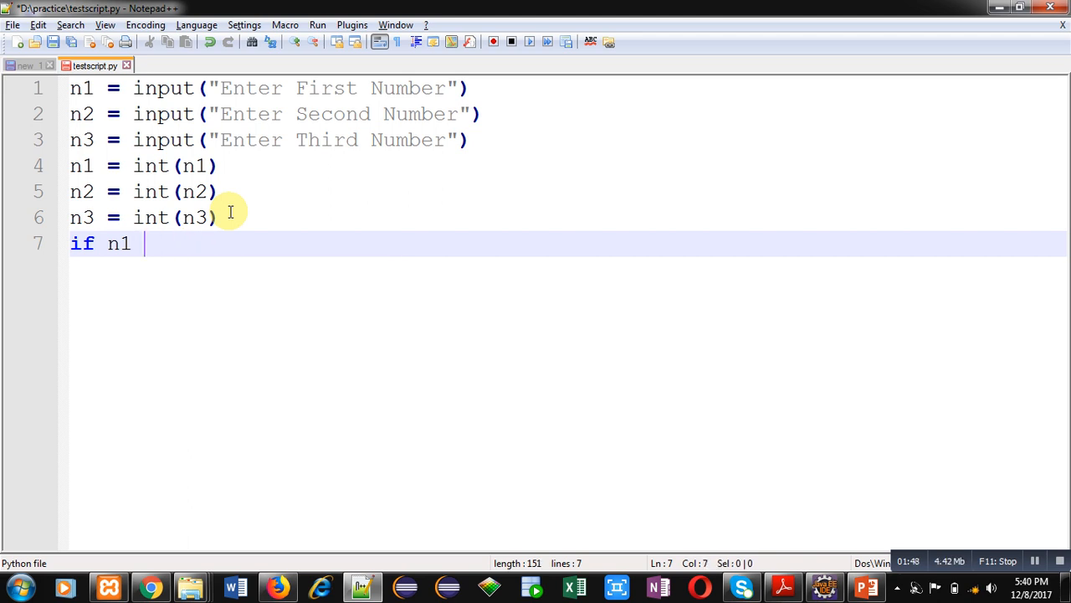
pyautogui.write('> n2')
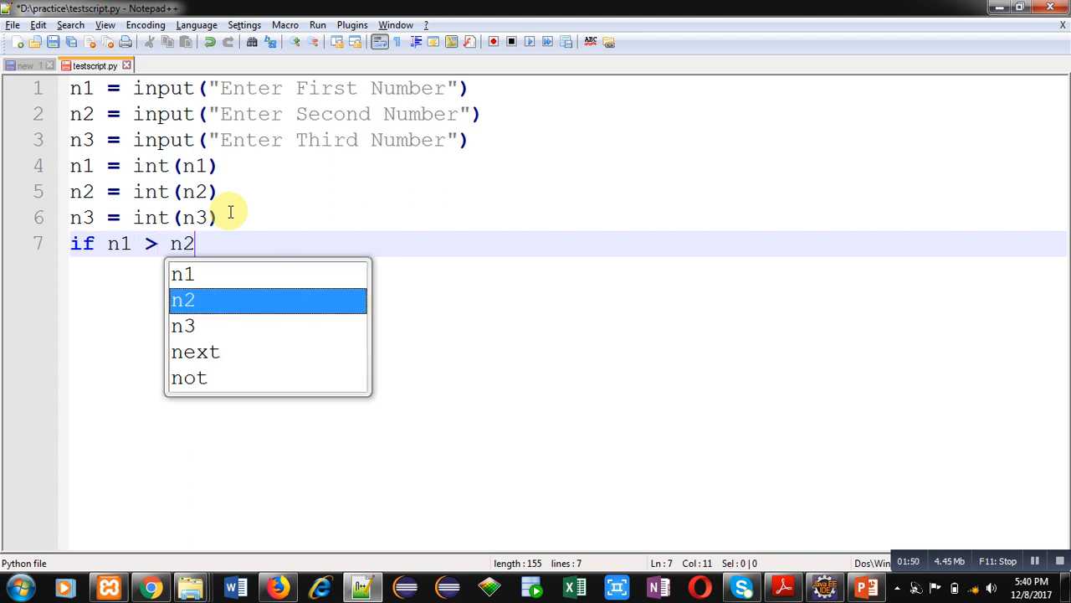
pyautogui.write('and')
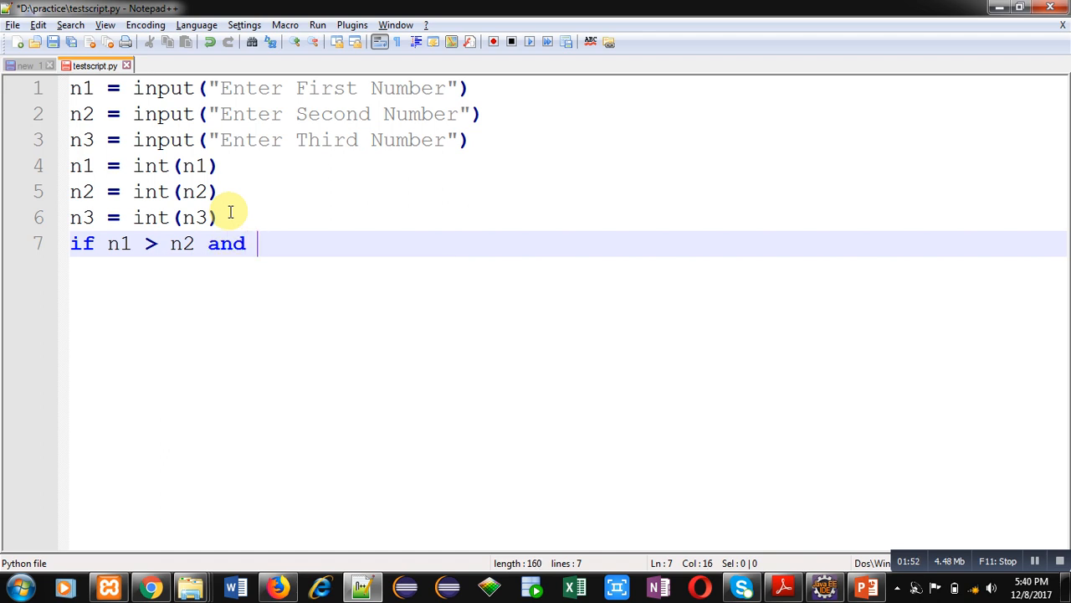
pyautogui.write('n1 >')
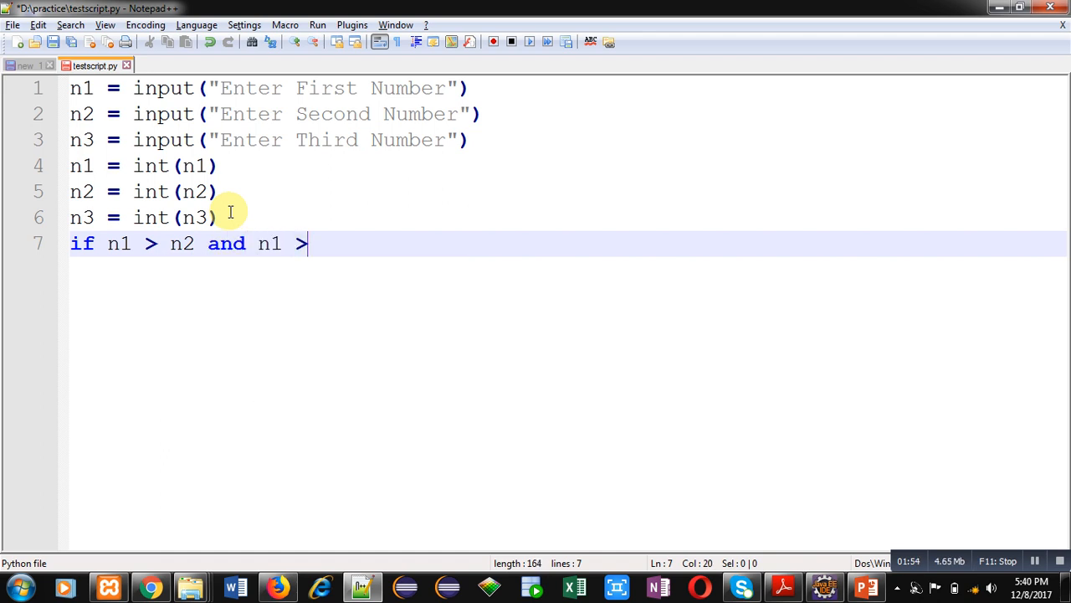
pyautogui.write('n3:')
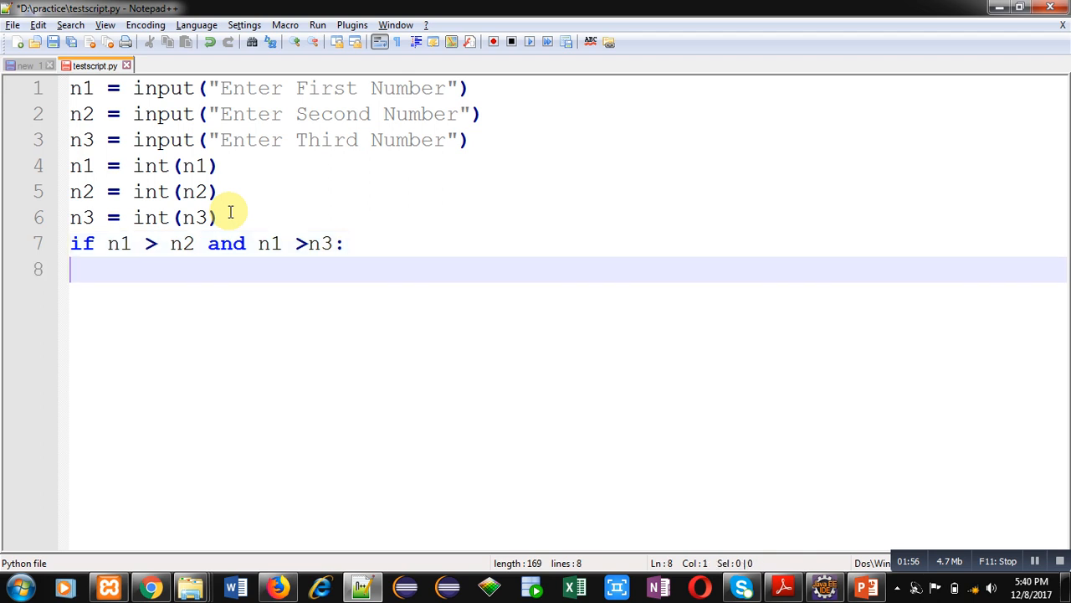
pyautogui.write('print("')
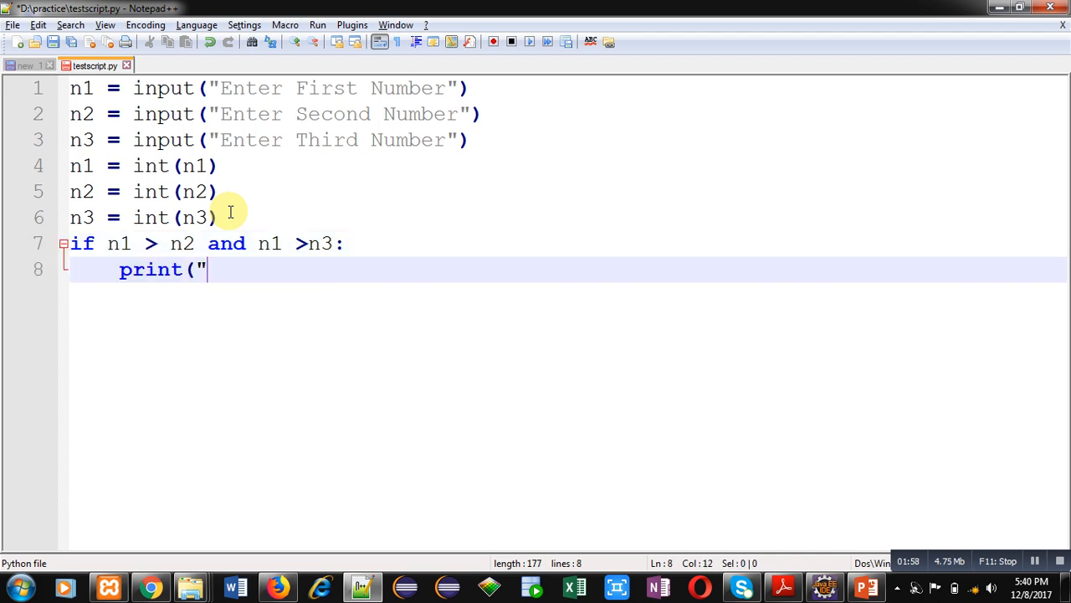
pyautogui.write('Number1 is Maximum')
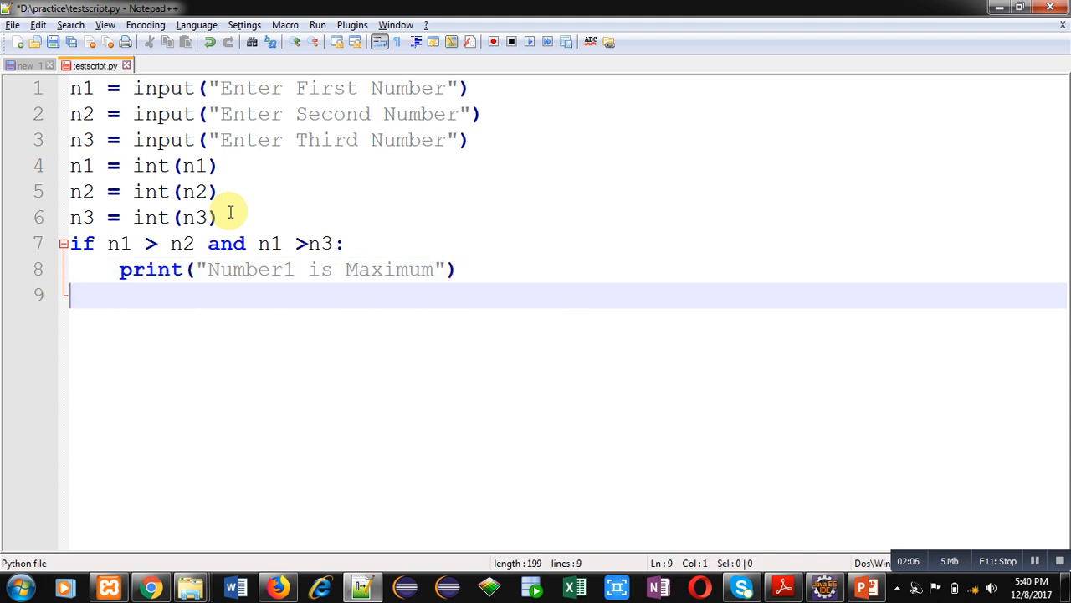
# - Add the branch 'elif n2>n1 and n2>n3:' on line 9
pyautogui.write('elif')
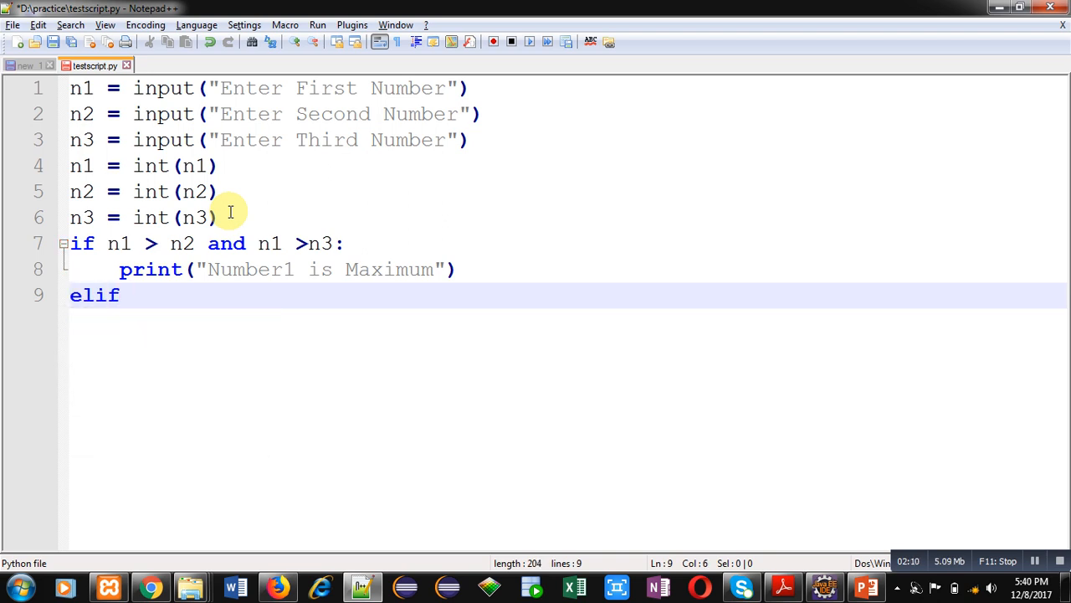
pyautogui.write('n2>')
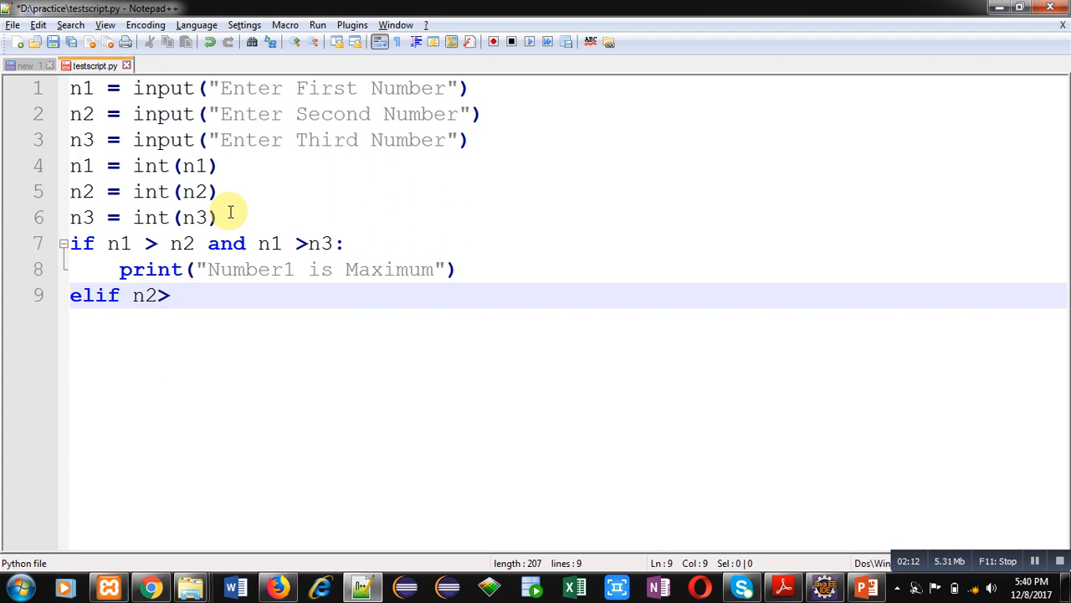
pyautogui.write('m1 a')
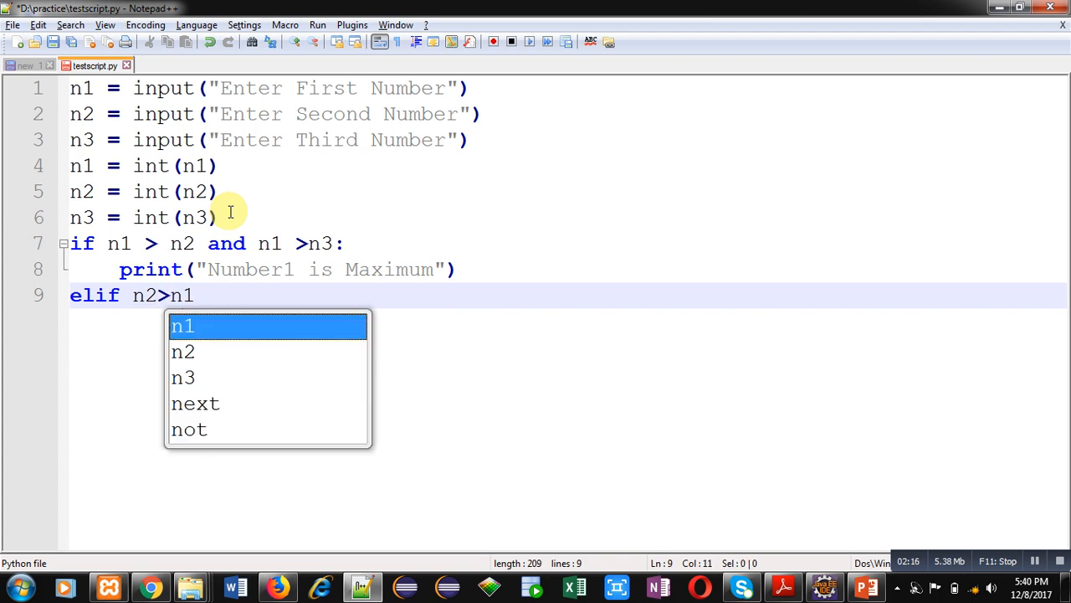
pyautogui.write('and')
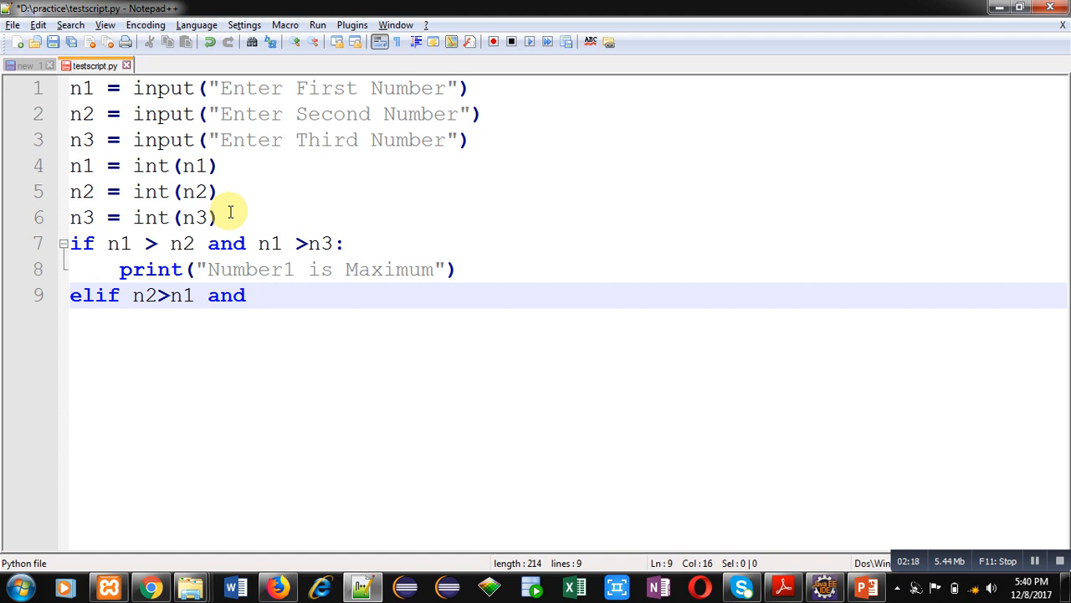
pyautogui.write('n2>')
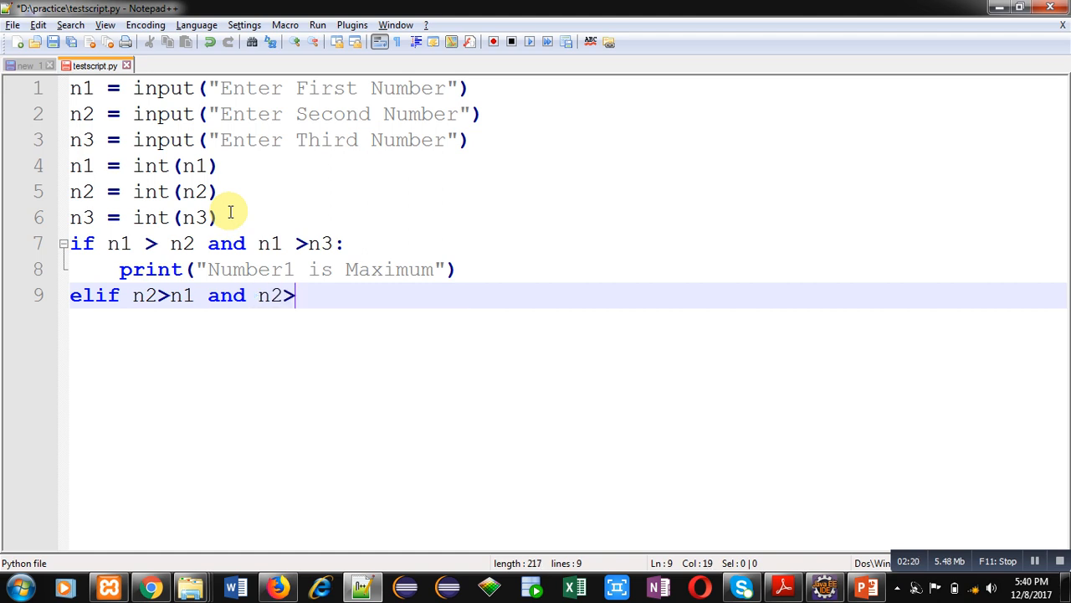
pyautogui.write('n3:')
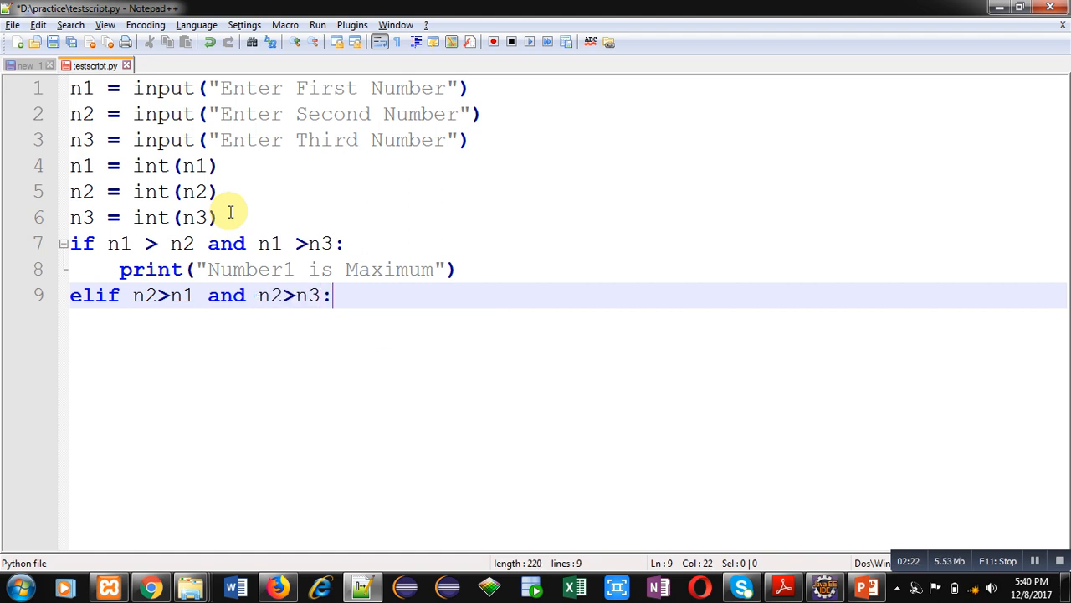
# - Indent print("Number2 is Maximum") under the elif branch
pyautogui.write('print(')
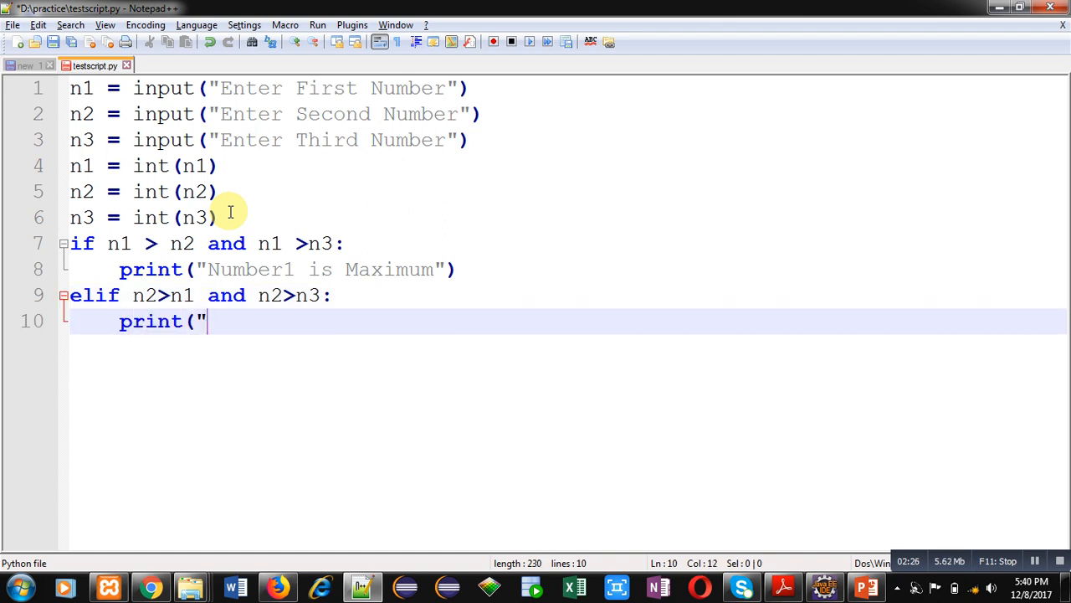
pyautogui.write('Number')
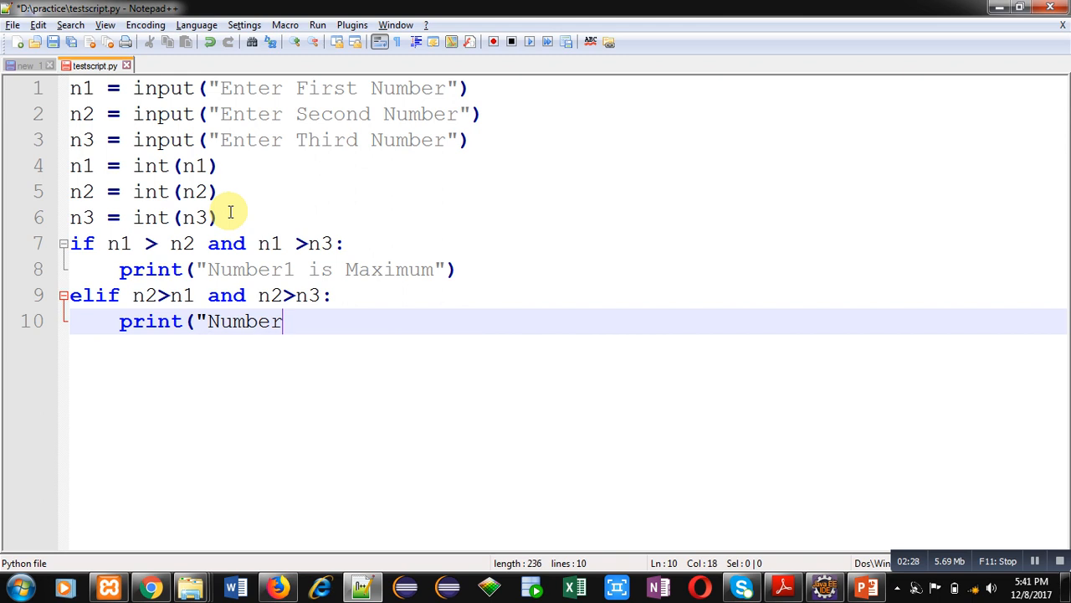
pyautogui.write('2 is Maxim')
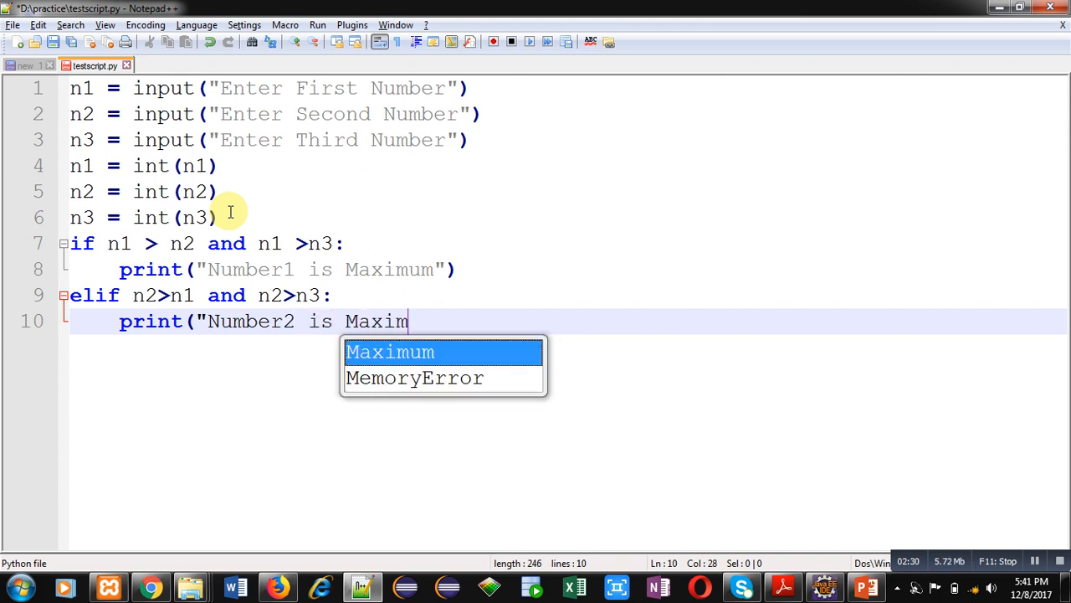
pyautogui.press('Enter')
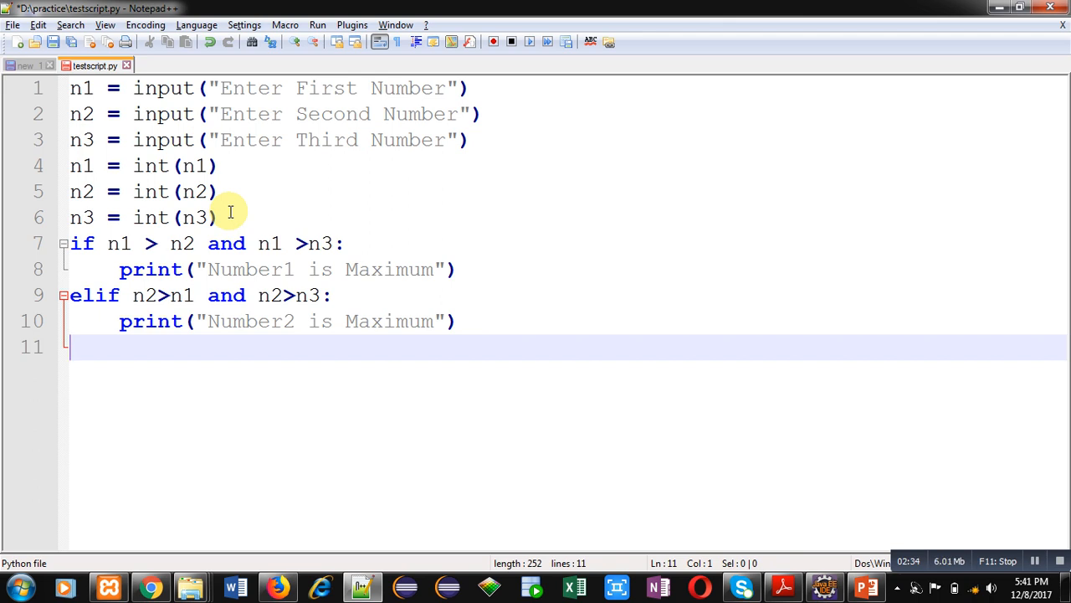
# - Add 'else:' with an indented print("Number3 is Maximum")
pyautogui.write('else:')
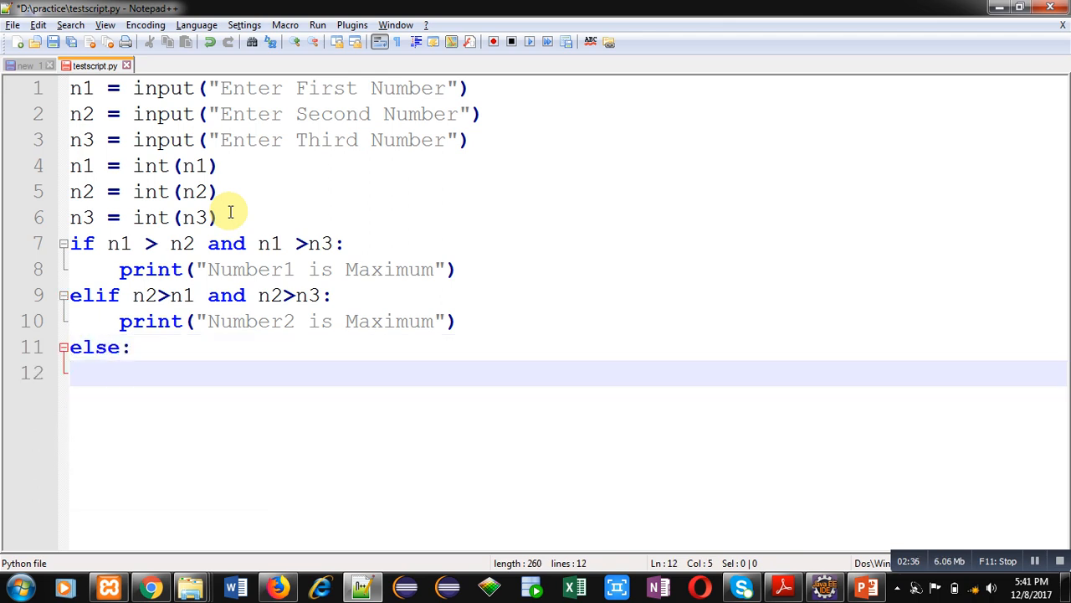
pyautogui.write('print(')
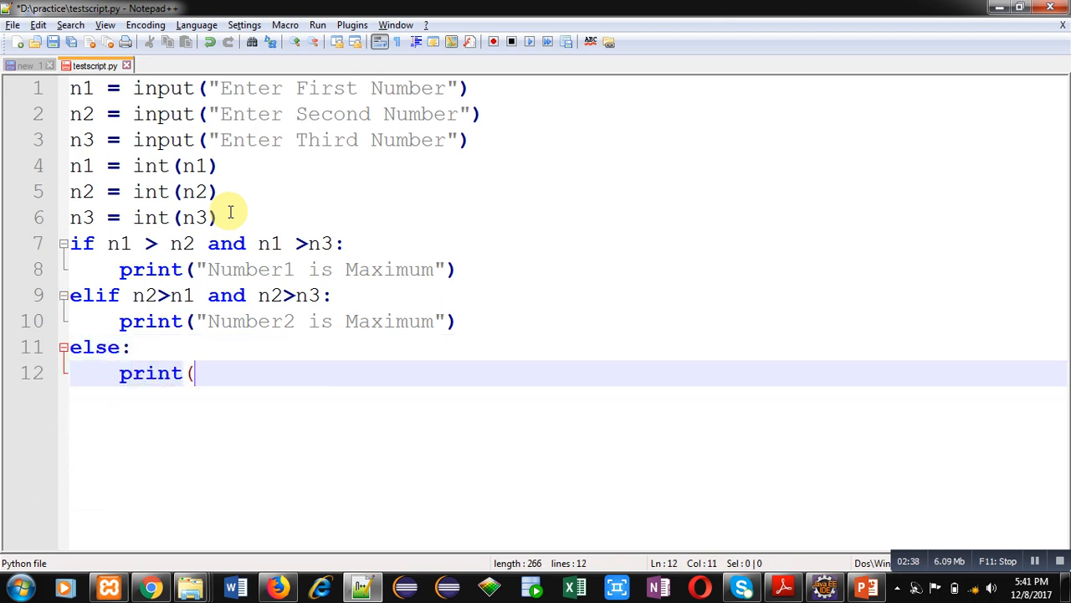
pyautogui.write('"Number3 is Maximum')
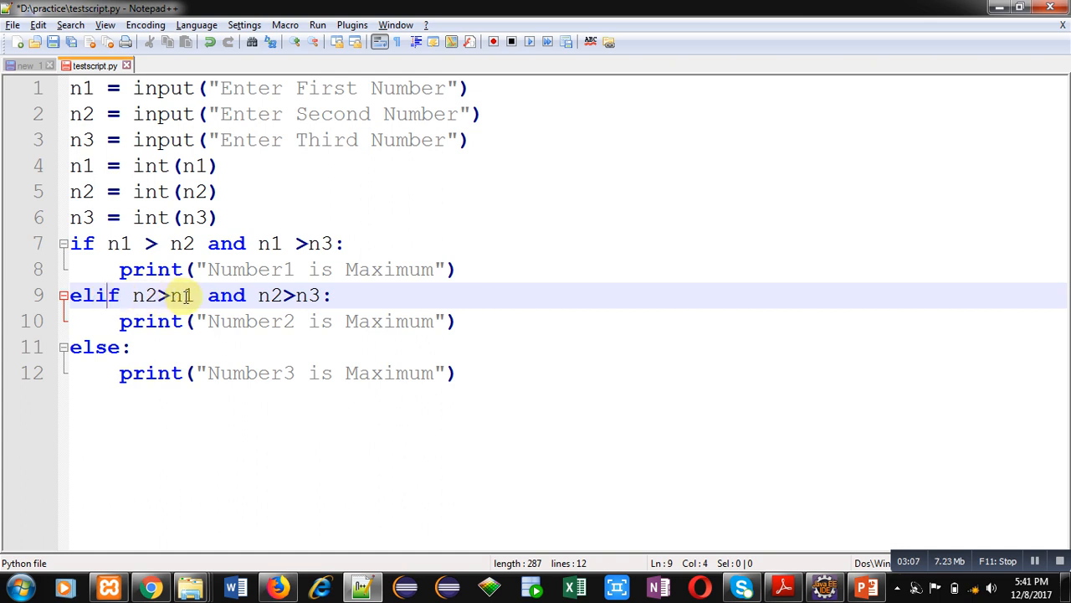
pyautogui.moveTo(310, 294)
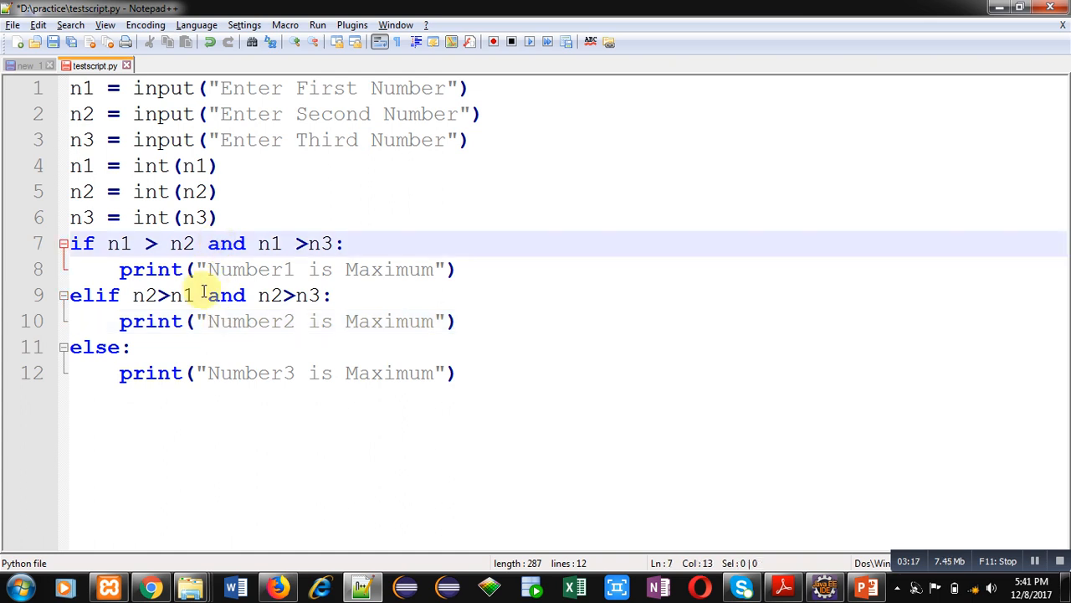
# - Review the if, elif and else lines and save testscript.py
pyautogui.click(110, 346)
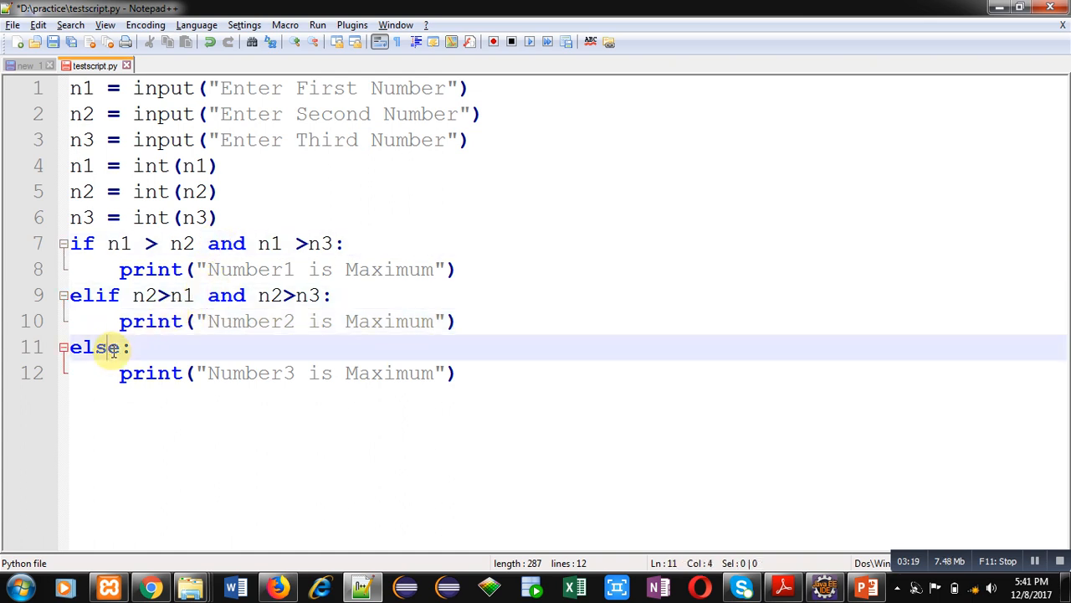
pyautogui.click(230, 372)
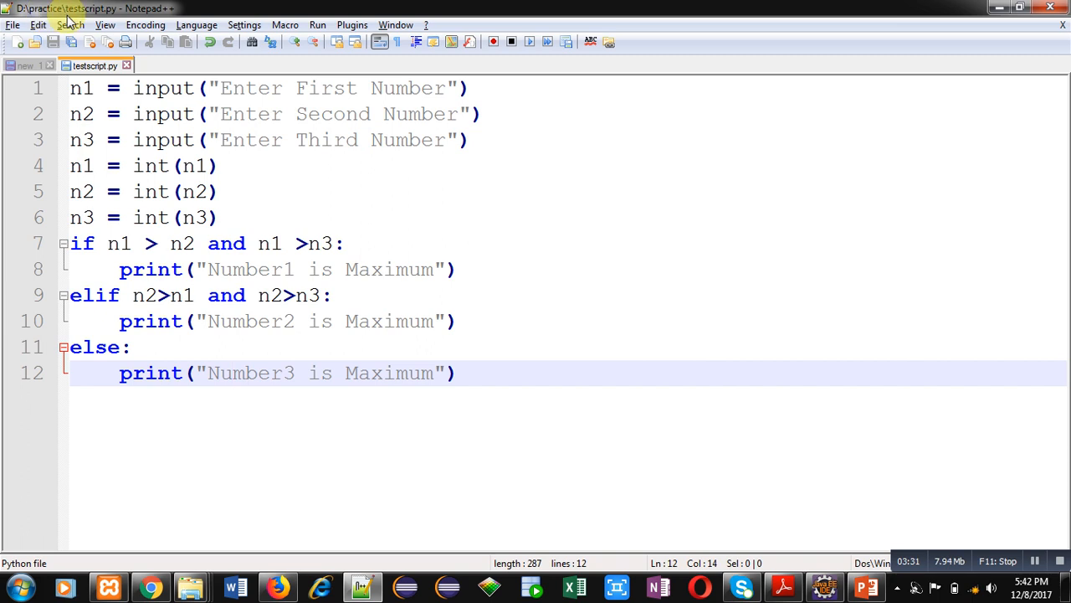
pyautogui.moveTo(105, 25)
pyautogui.write('cmd')
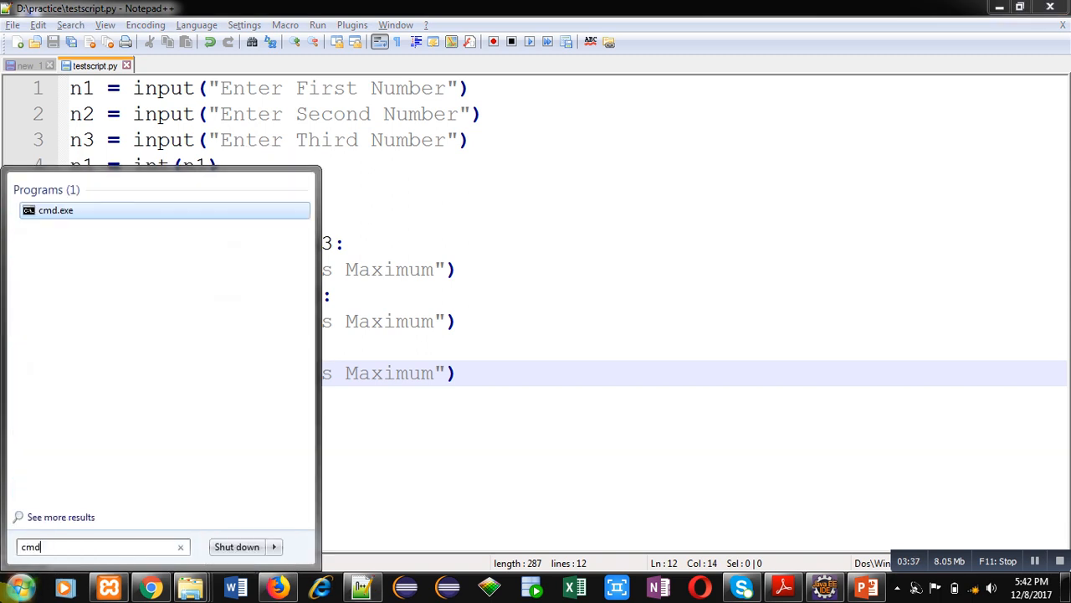
# - Launch cmd.exe and position its window over the code, ready at D:\practice
pyautogui.click(55, 211)
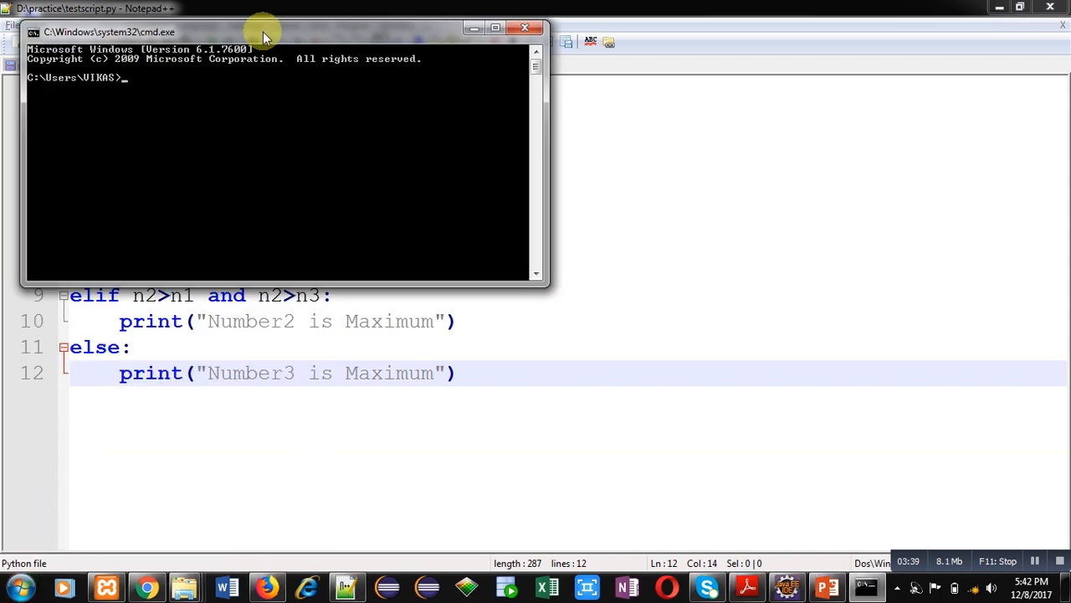
pyautogui.moveTo(265, 27); pyautogui.dragTo(525, 171)
pyautogui.write('d:')
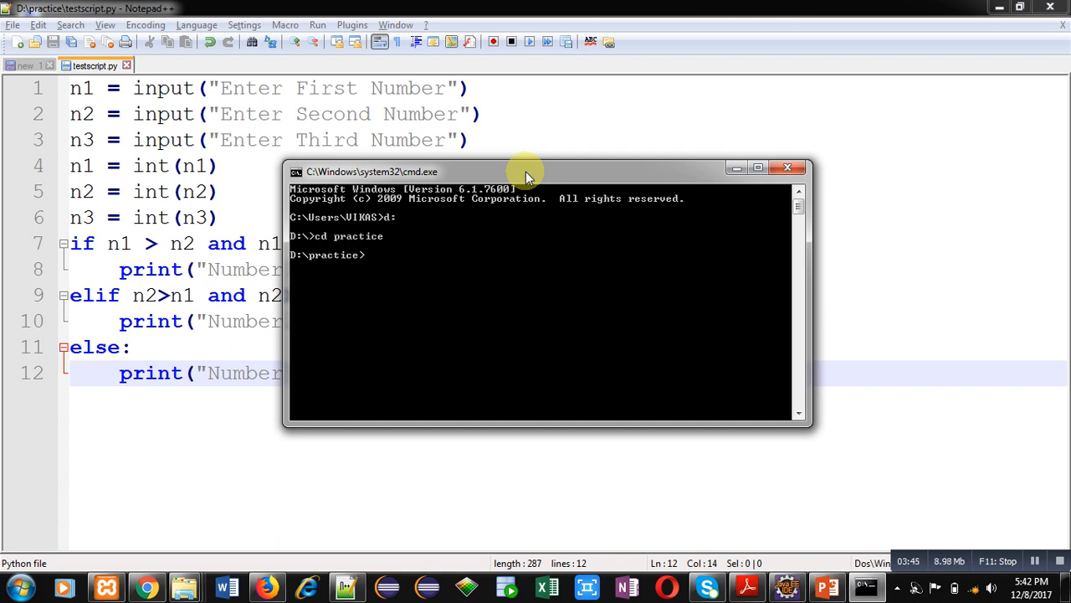
# - Run python testscript.py with inputs 1, 2, 3, printing Number3 is Maximum
pyautogui.write('python')
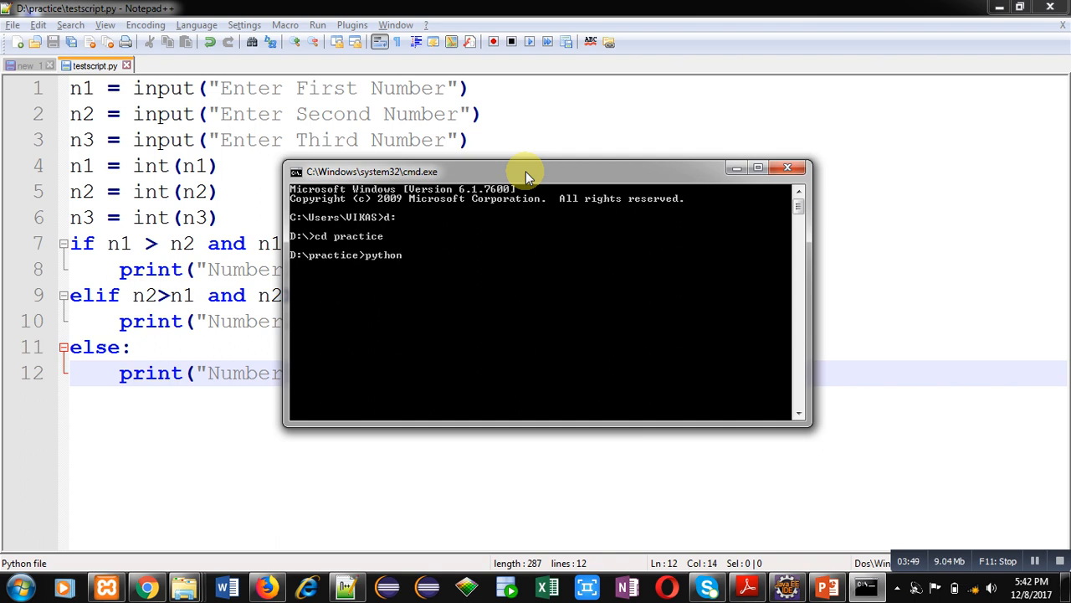
pyautogui.write('testscript.')
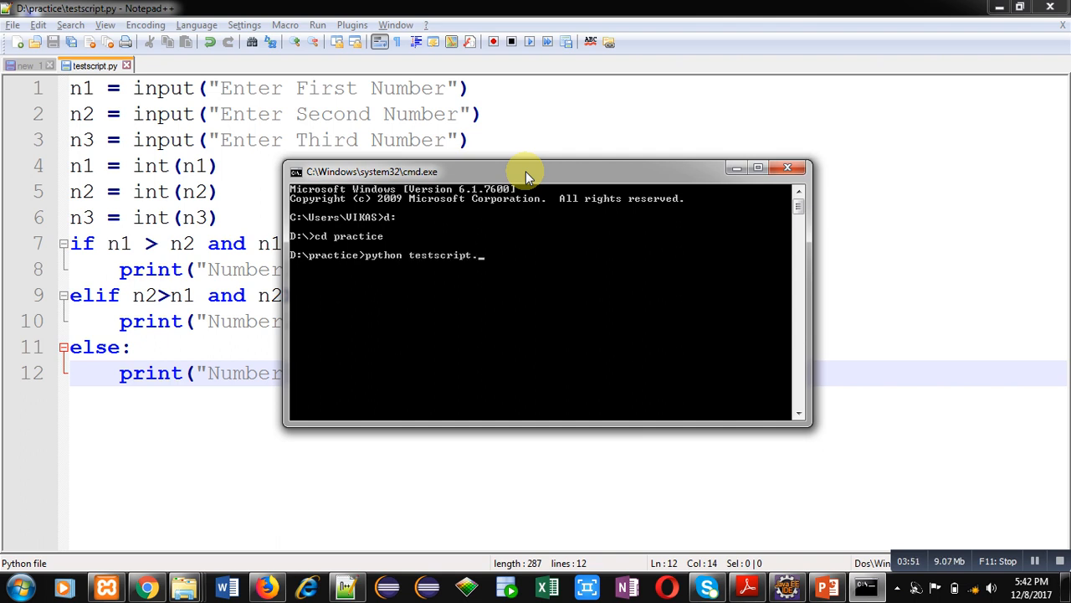
pyautogui.write('py')
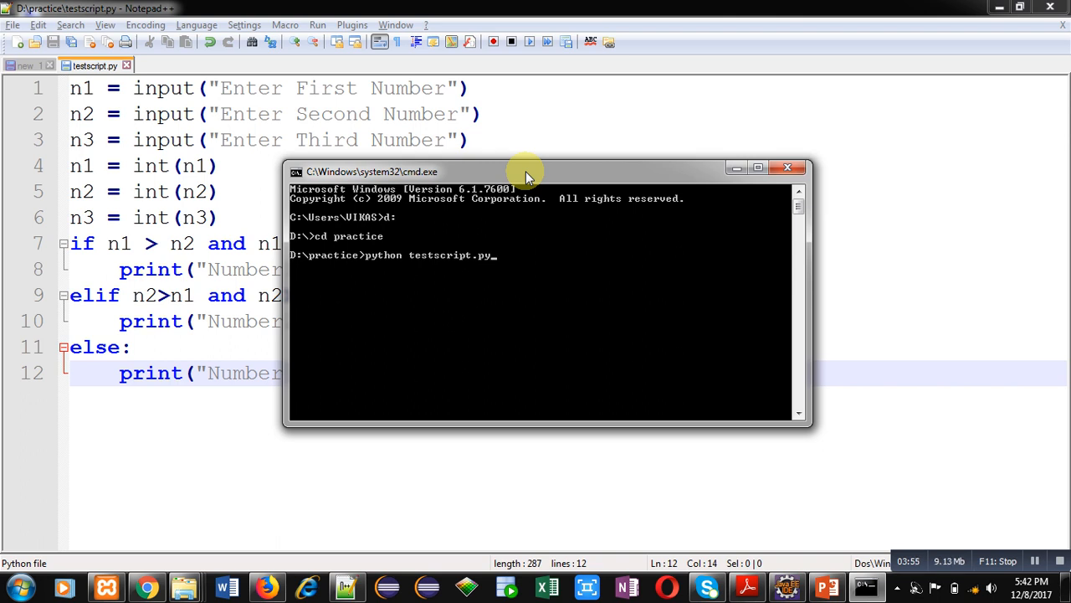
pyautogui.press('enter')
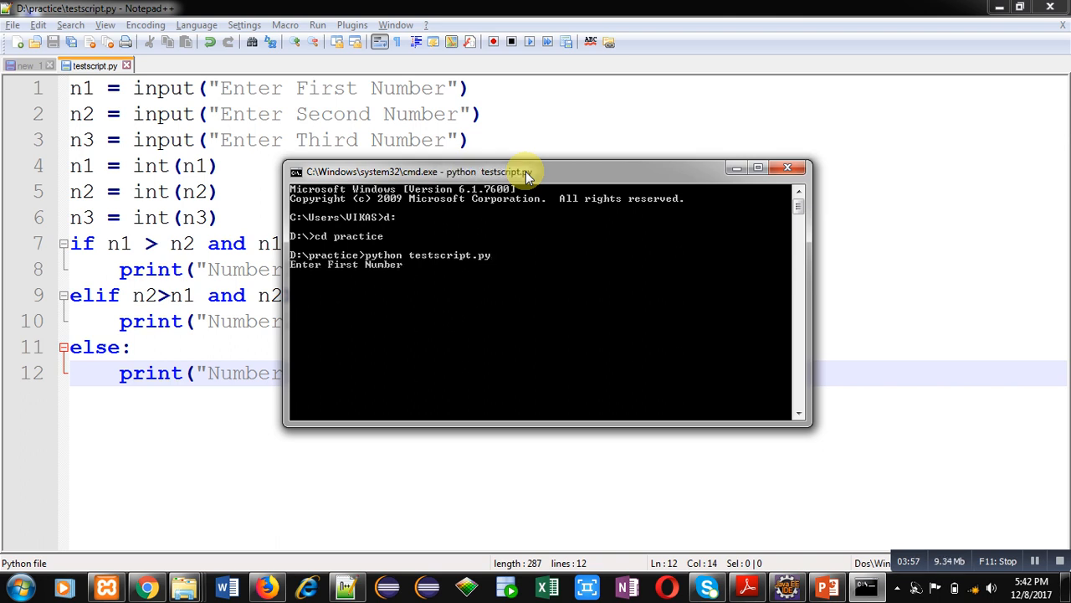
pyautogui.write('1')
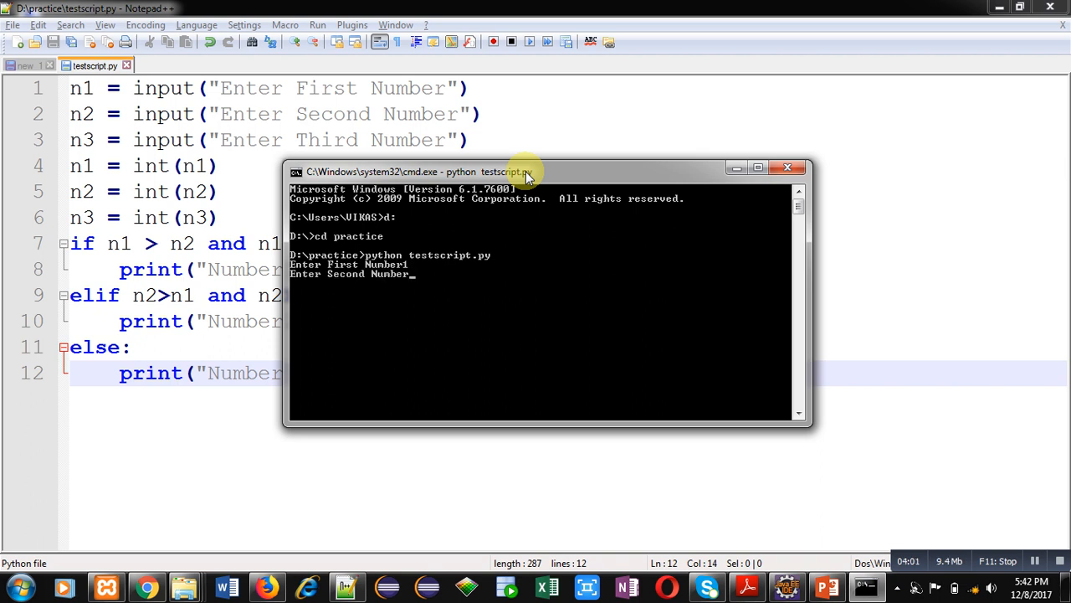
pyautogui.write('2')
pyautogui.write('3')
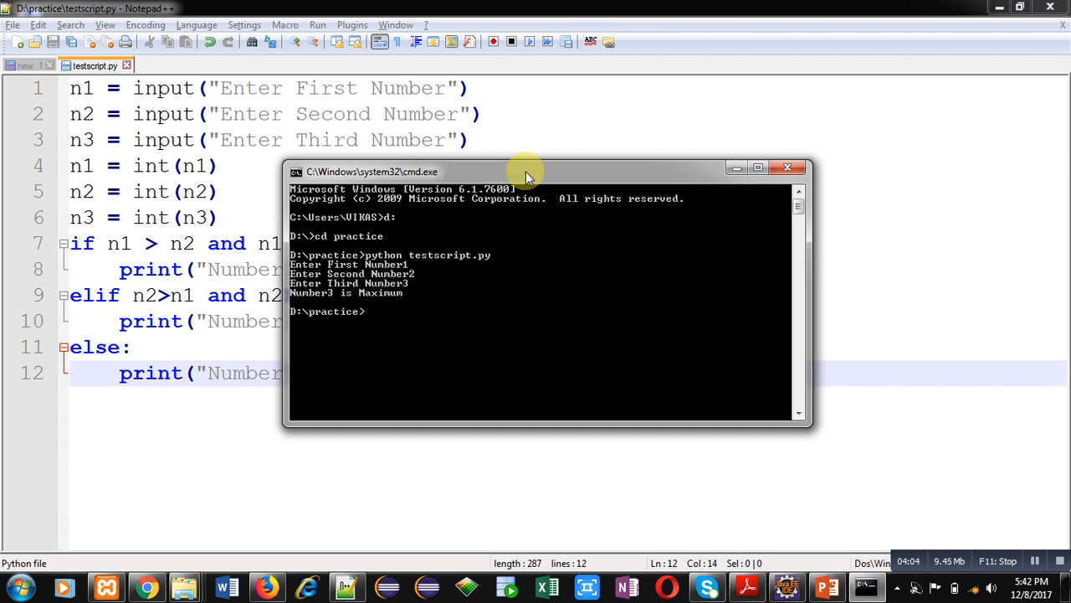
pyautogui.moveTo(350, 299)
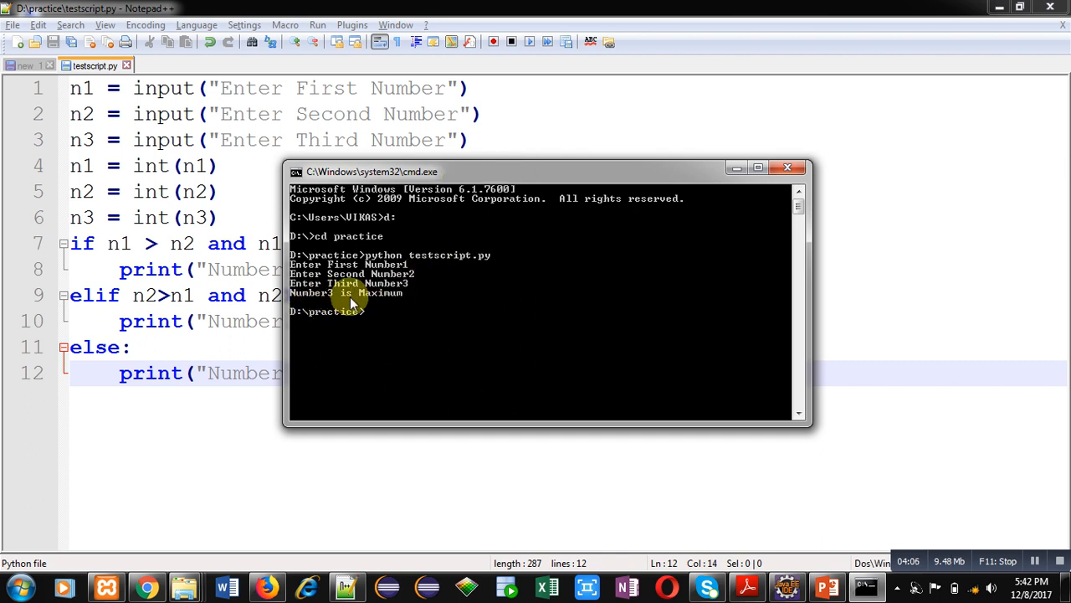
# - Rerun the script with 3, 2, 1 to print Number1 is Maximum, then minimize cmd
pyautogui.write('python testscript.py')
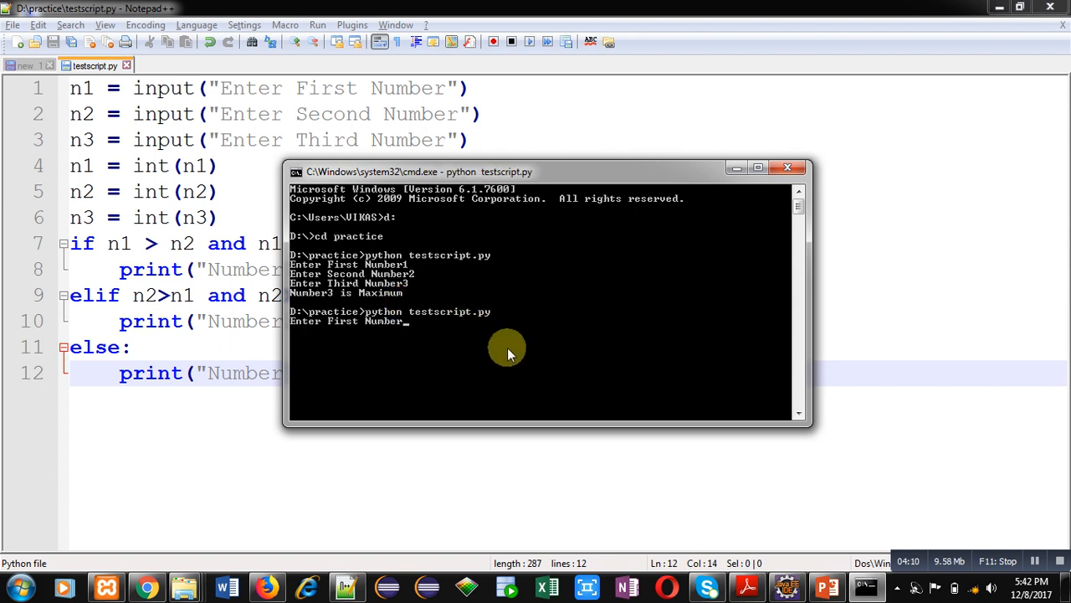
pyautogui.write('3')
pyautogui.write('2')
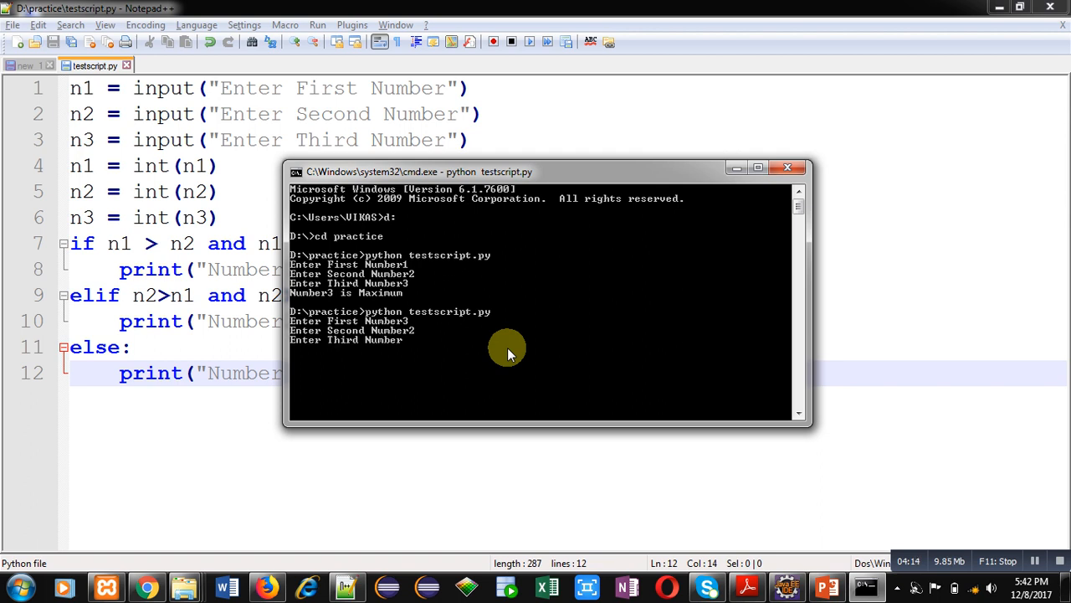
pyautogui.write('1')
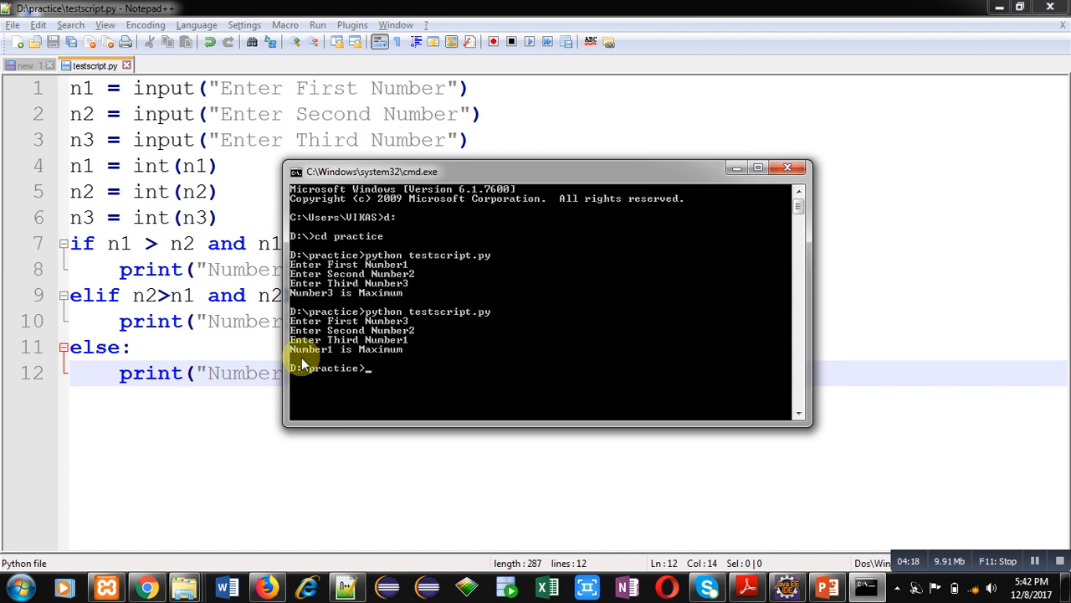
pyautogui.moveTo(410, 358)
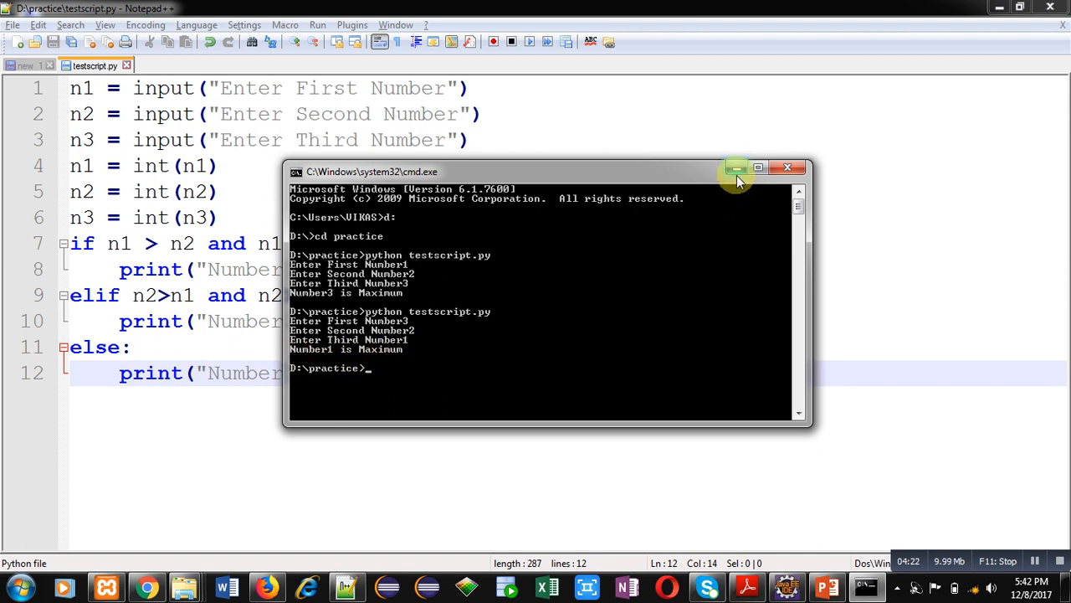
pyautogui.click(737, 168)
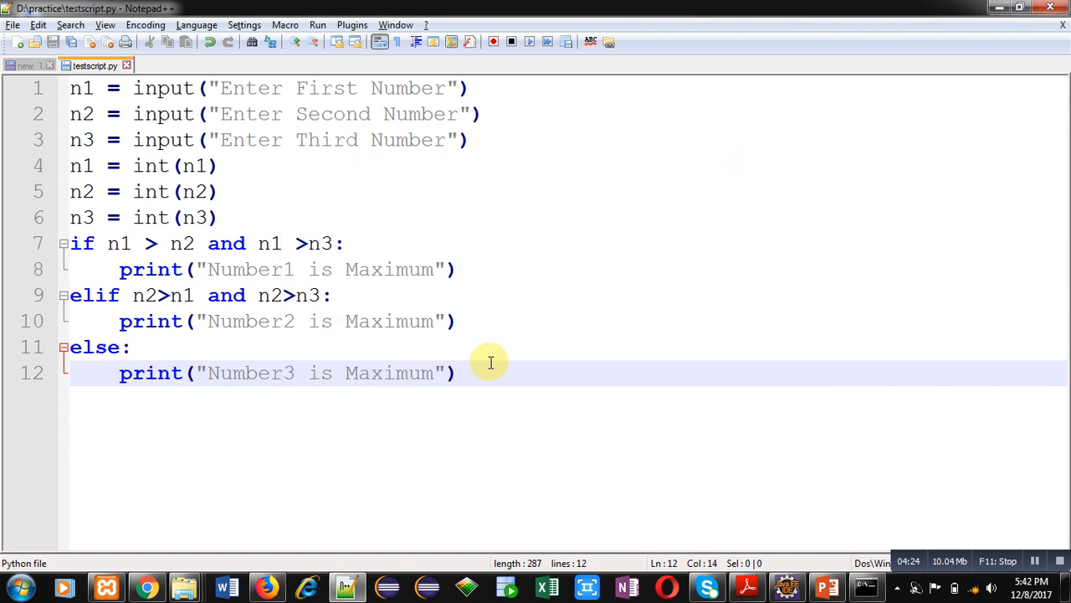